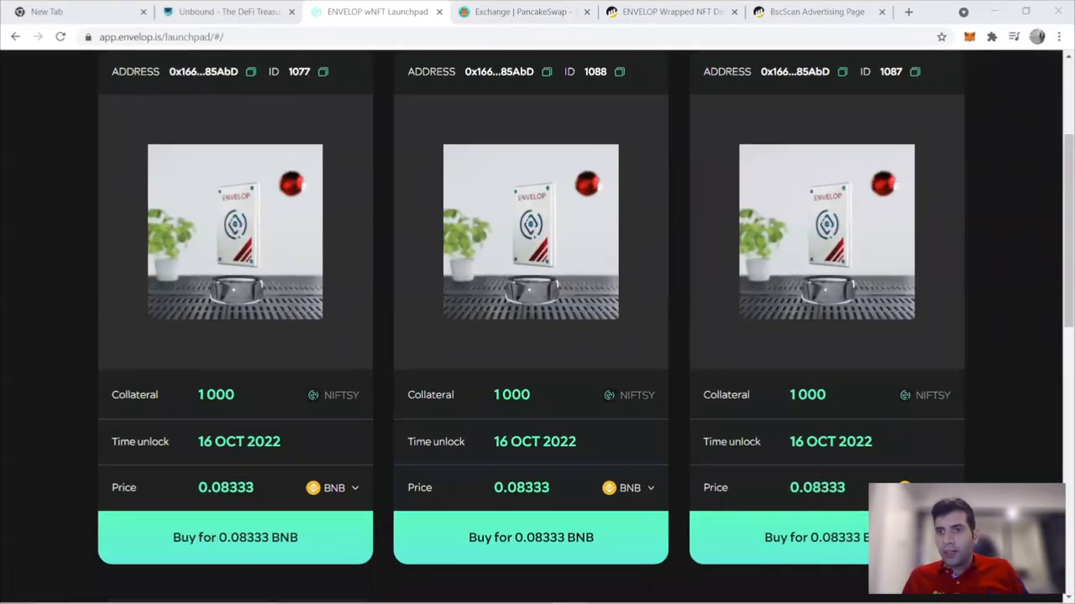
Step: Scroll through the launchpad listing to browse more wNFT cards, including 333 NIFTSY collateral offers
scroll("down", 3)
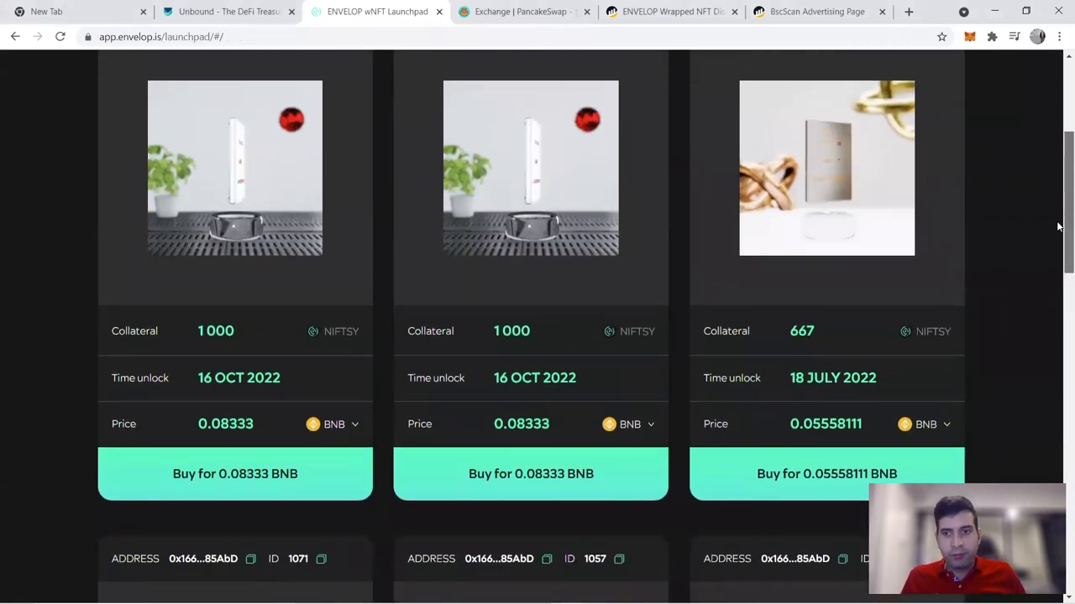
scroll("up", 3)
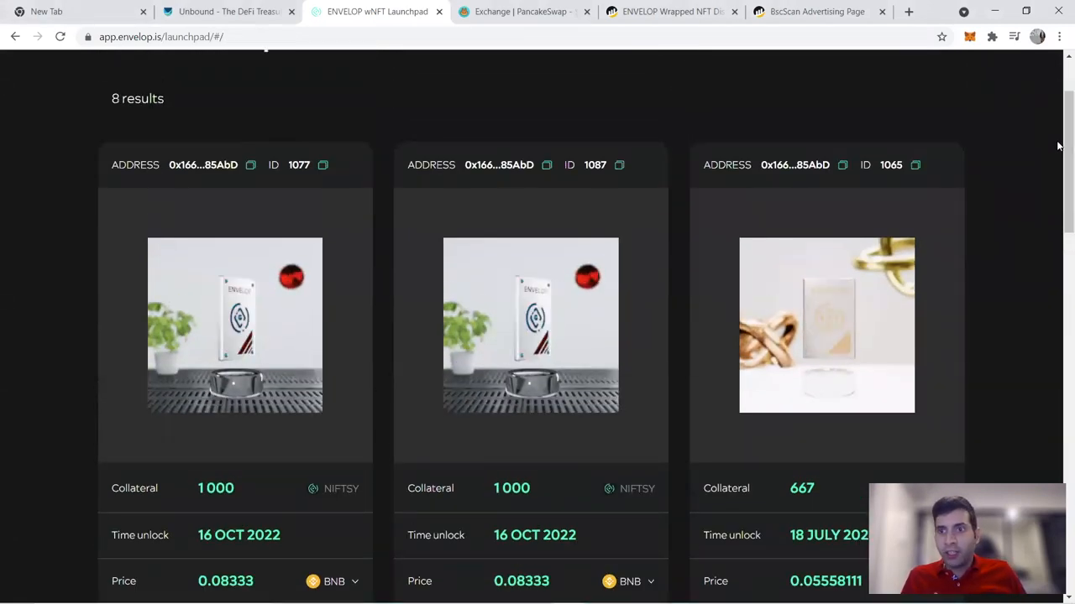
scroll("down", 3)
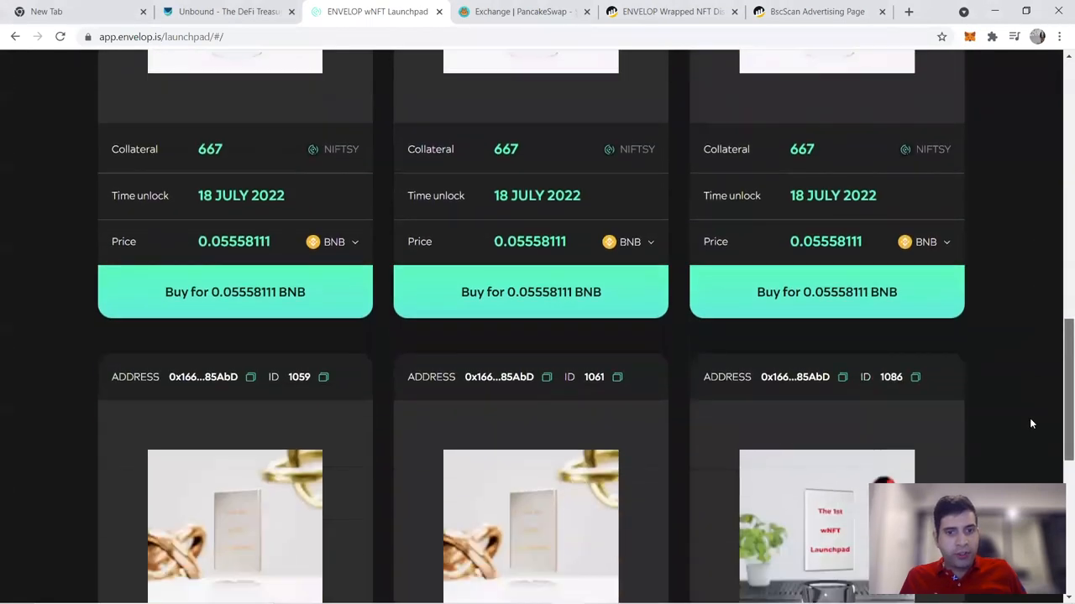
scroll("down", 3)
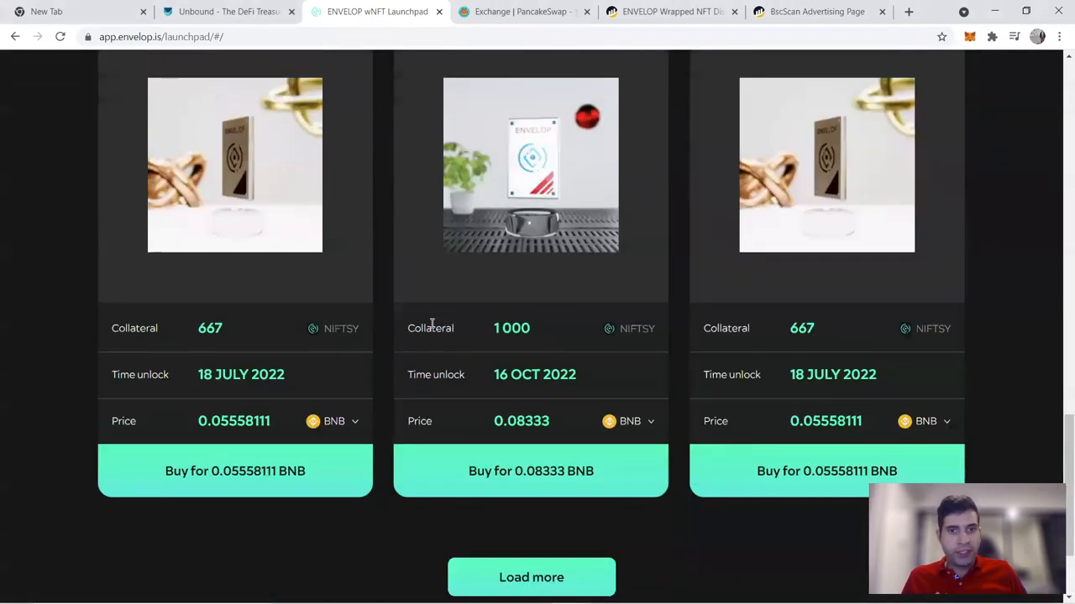
mouse_move(671, 418)
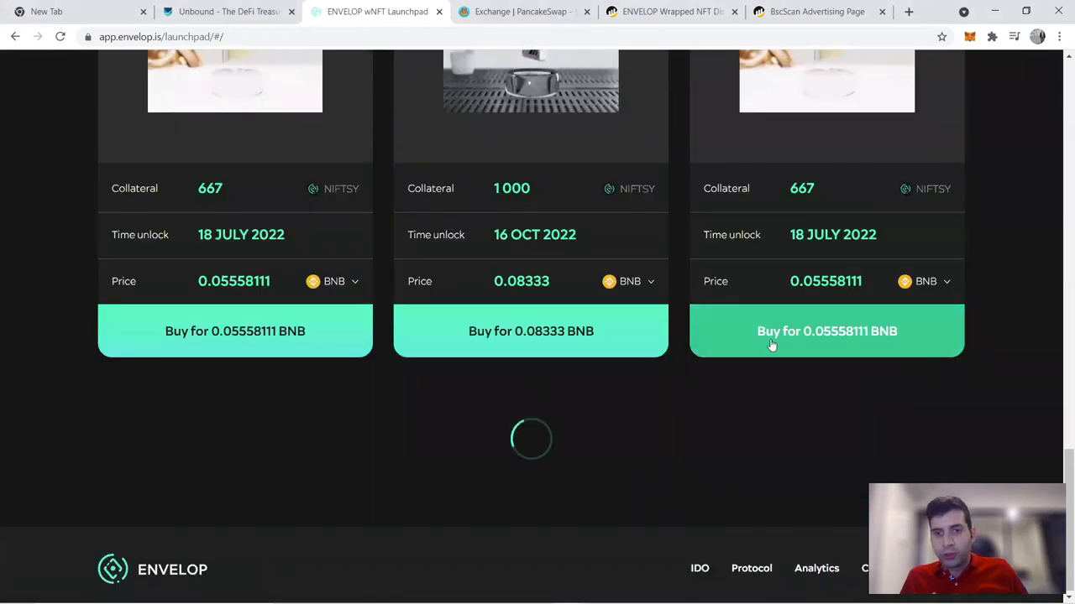
scroll("down", 3)
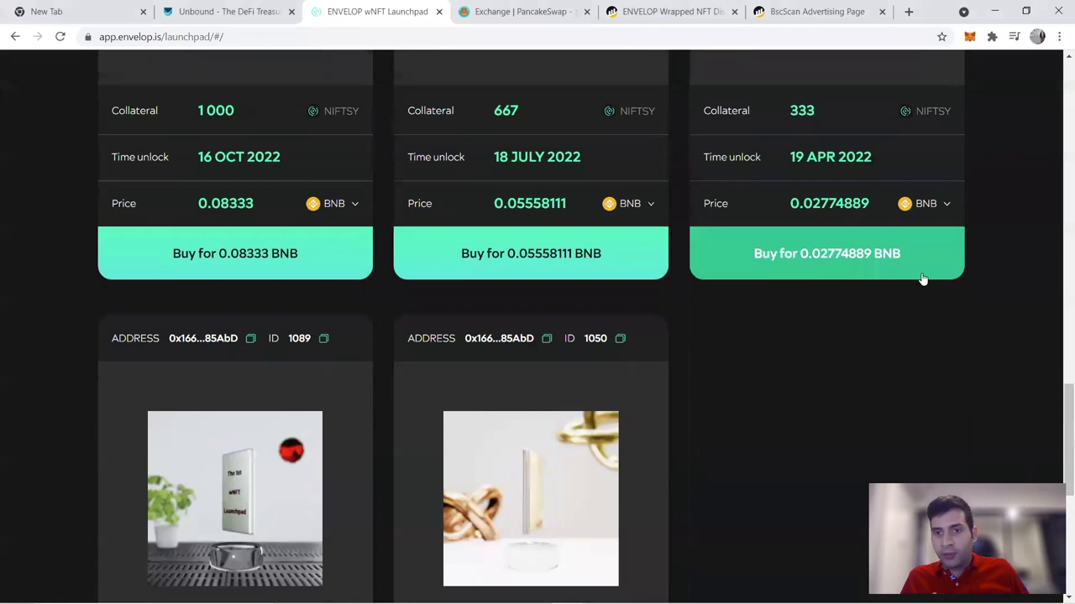
scroll("down", 3)
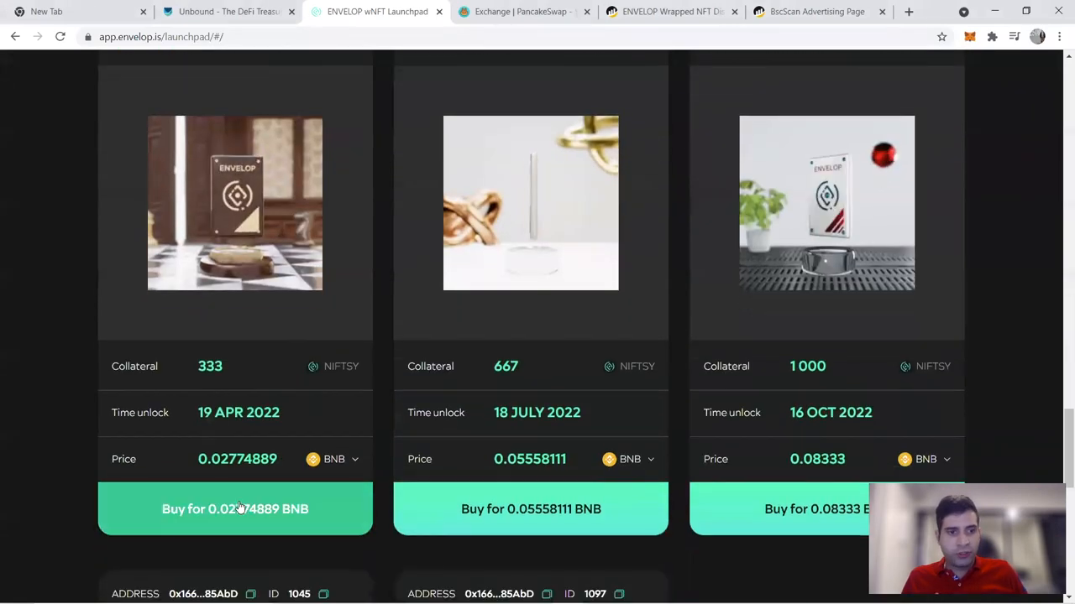
Step: Switch wNFT ID 960's payment currency from BNB to USDT and start its 9.99 USDT checkout
left_click(235, 509)
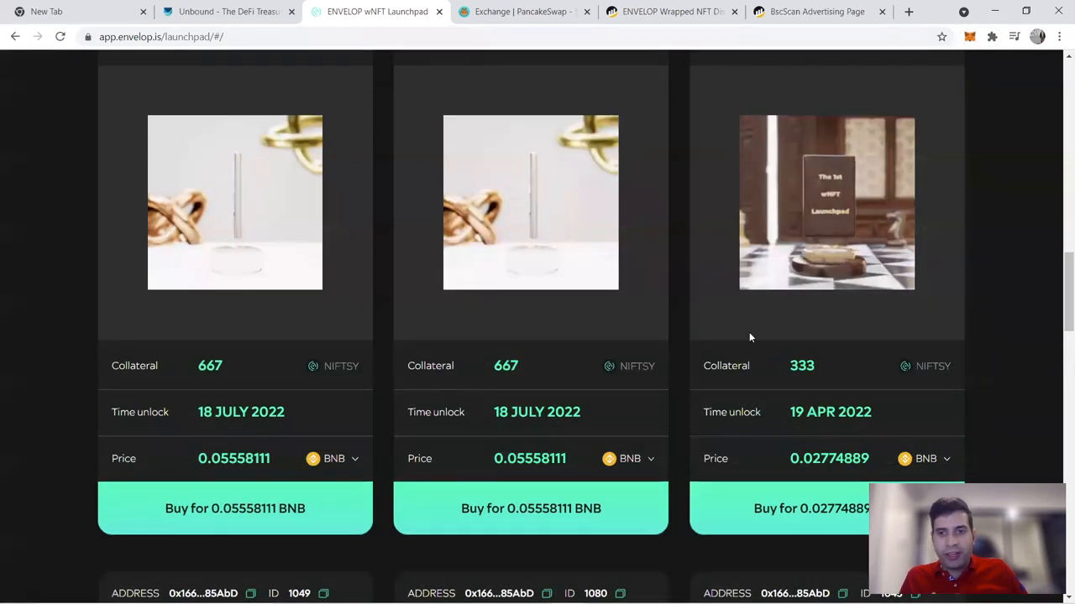
scroll("down", 3)
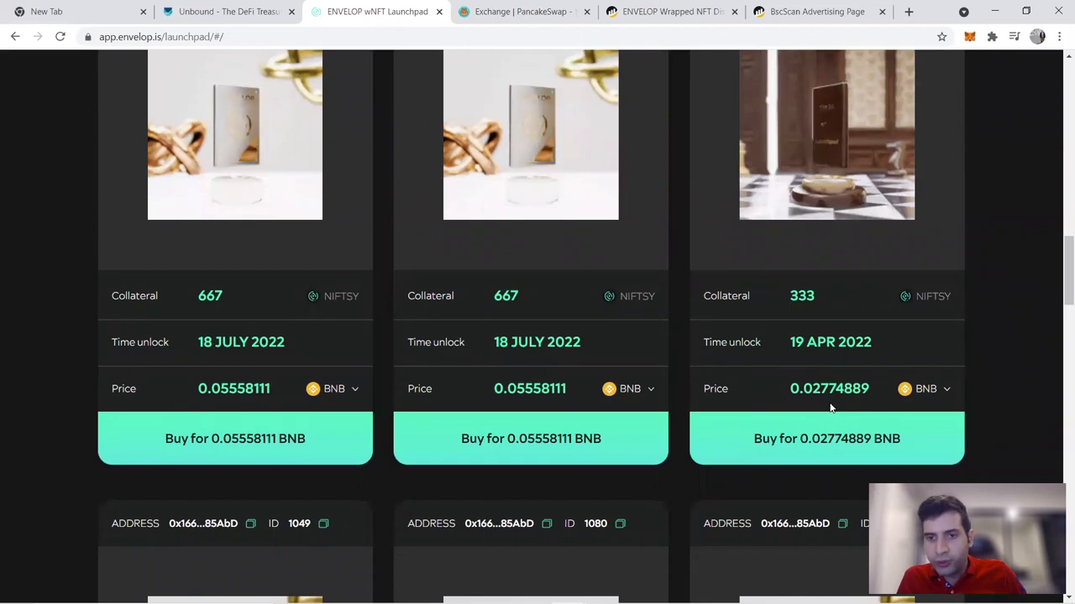
left_click(930, 388)
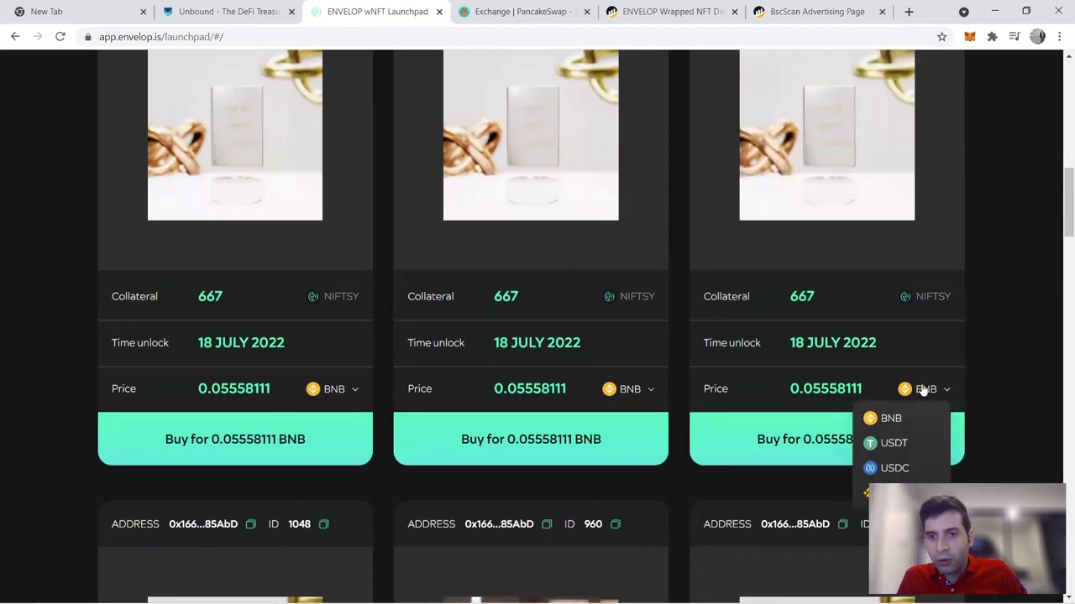
left_click(893, 443)
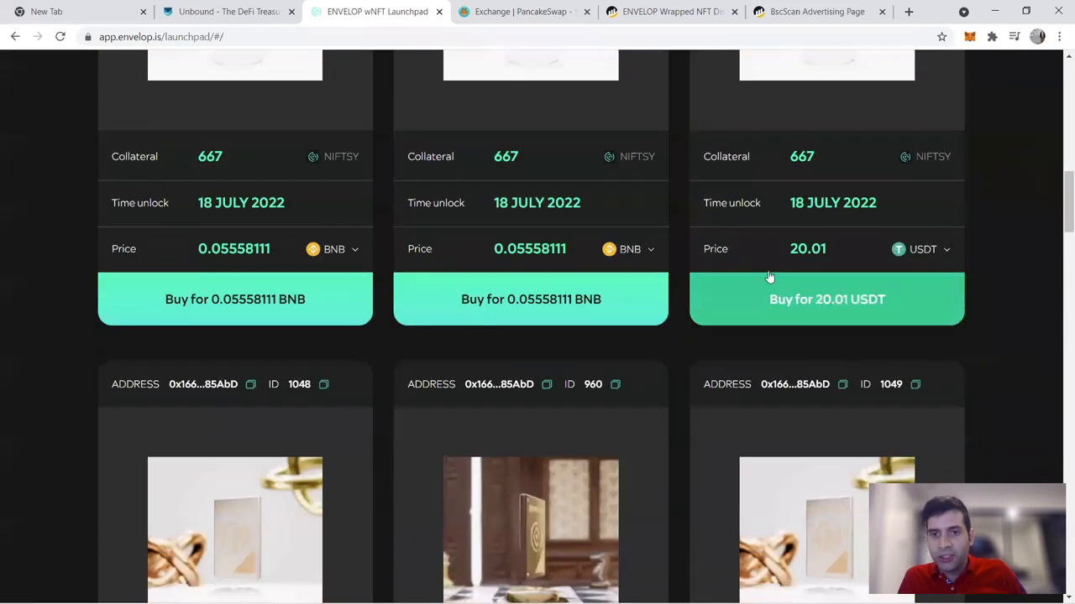
scroll("down", 3)
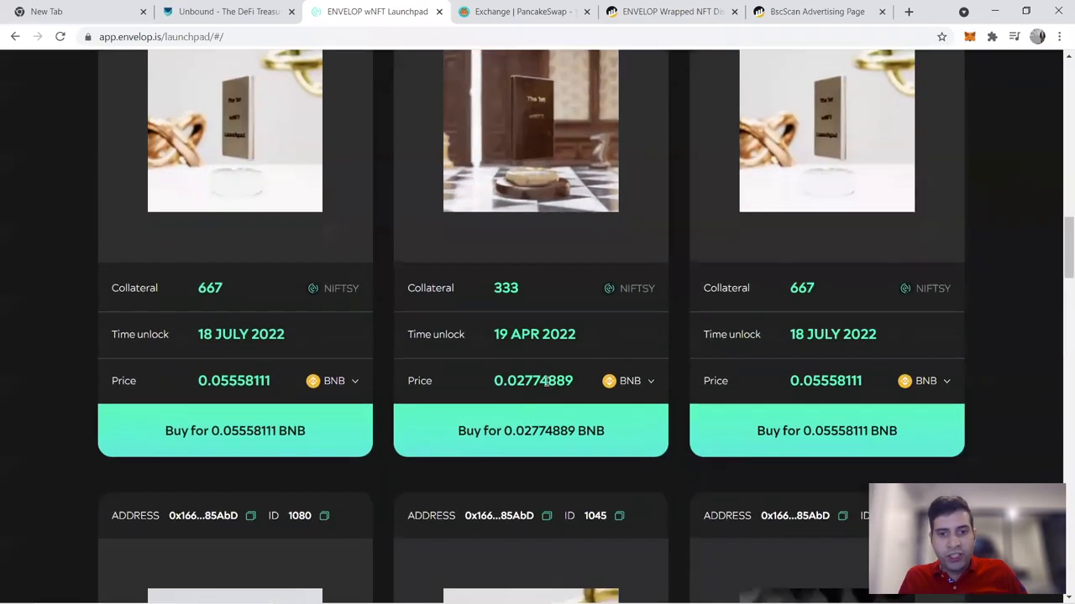
left_click(628, 381)
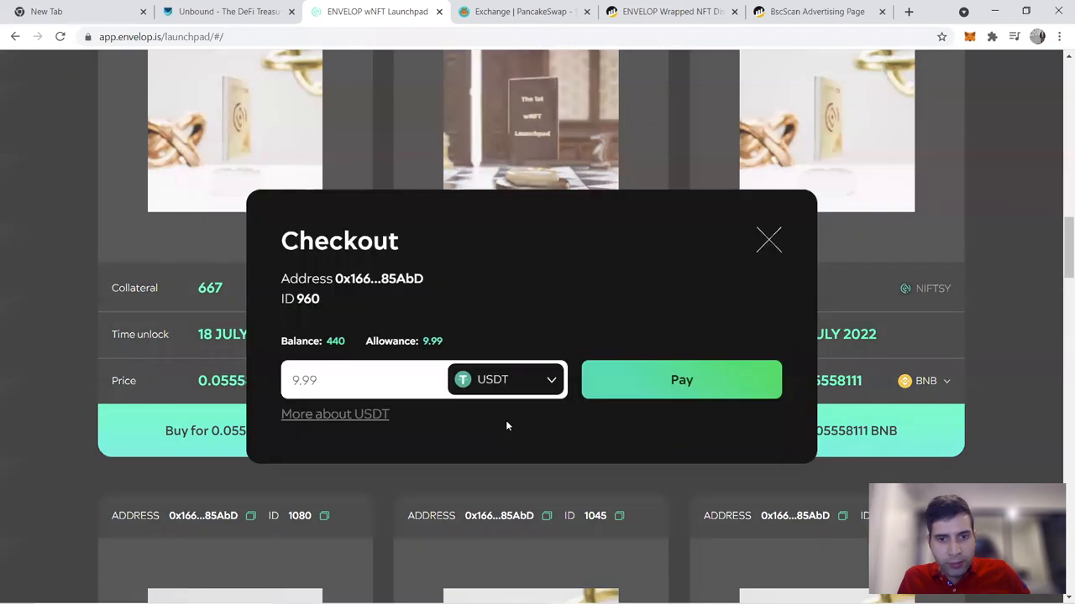
Step: Pay 9.99 USDT for wNFT ID 960, confirm in MetaMask, and dismiss the success dialog
left_click(505, 380)
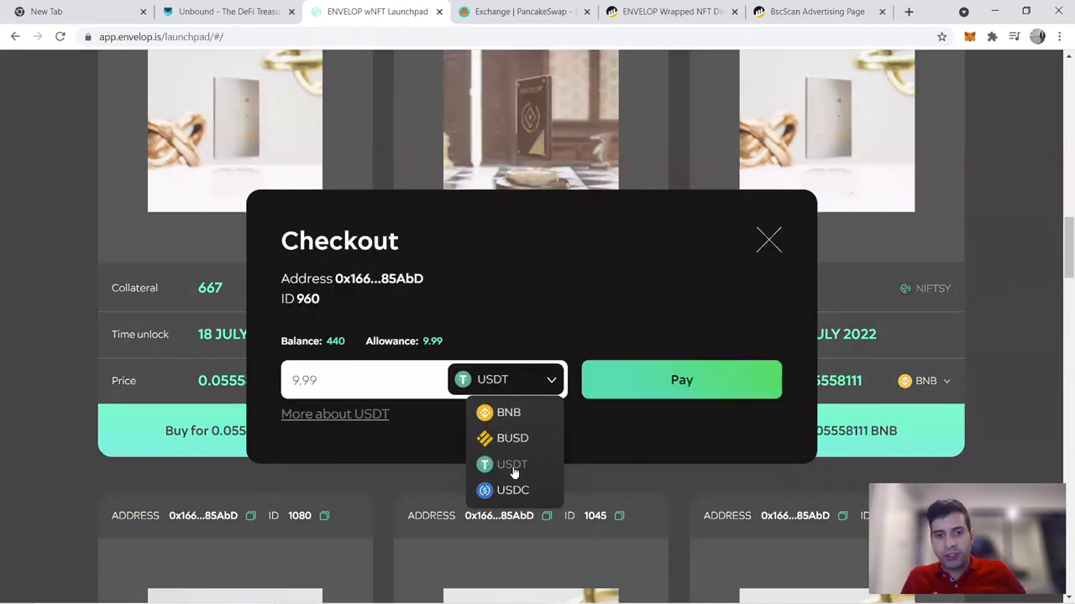
left_click(512, 490)
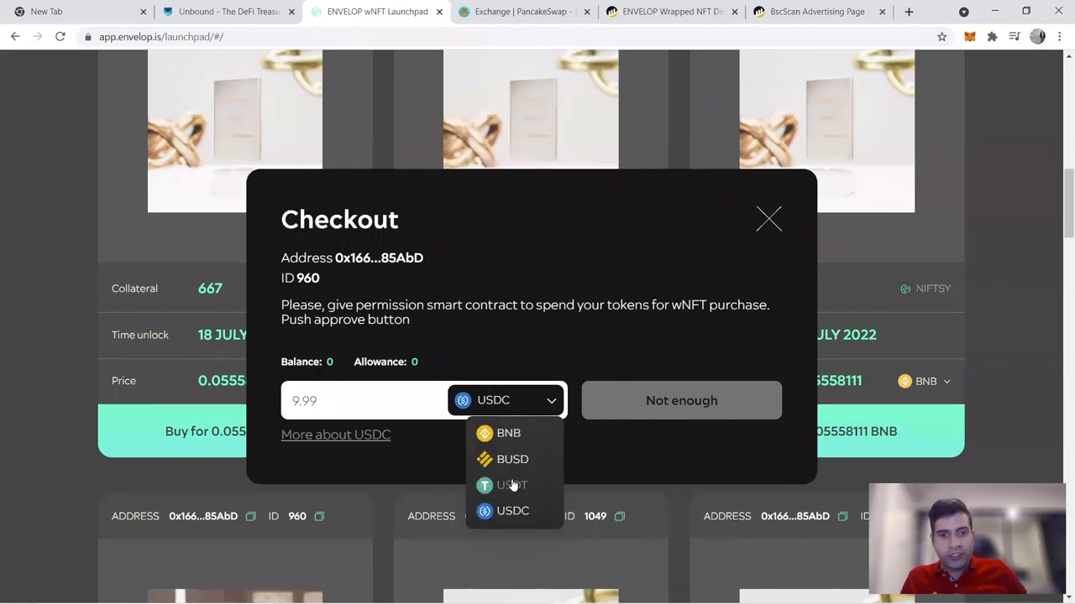
left_click(512, 485)
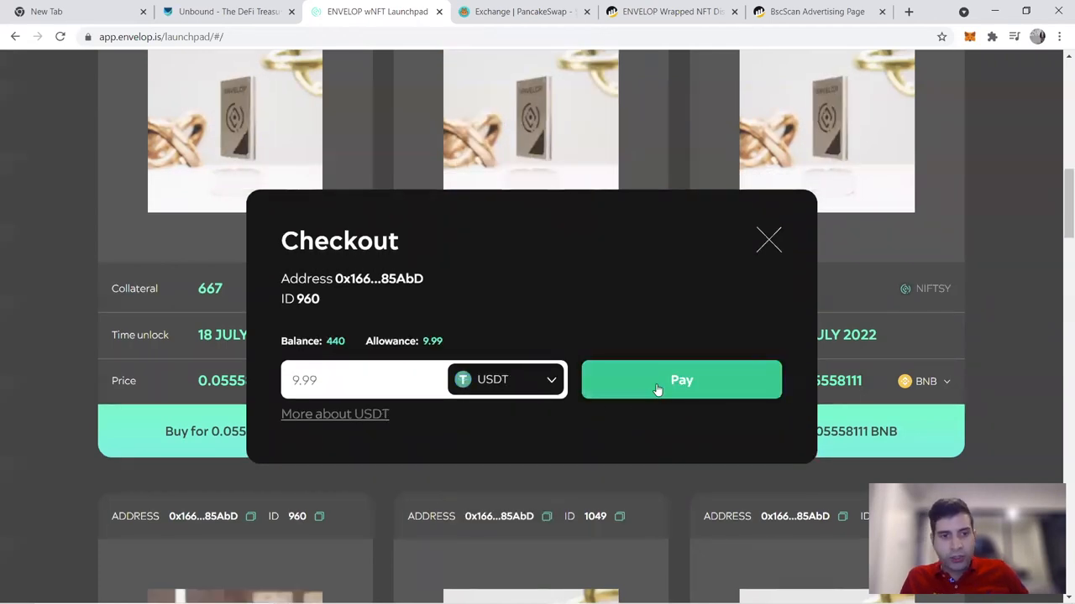
left_click(681, 379)
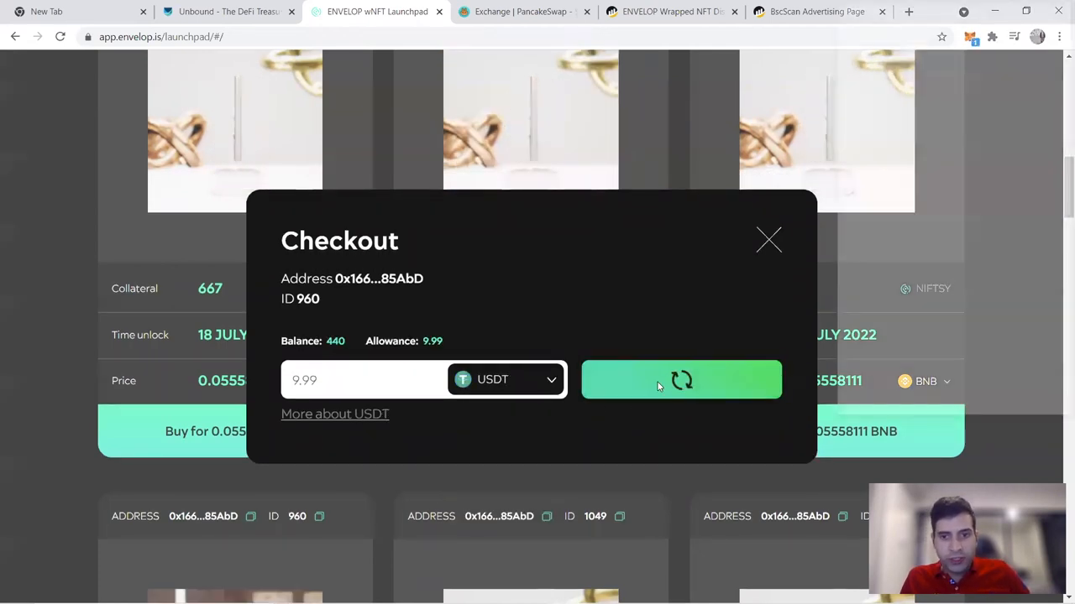
left_click(681, 380)
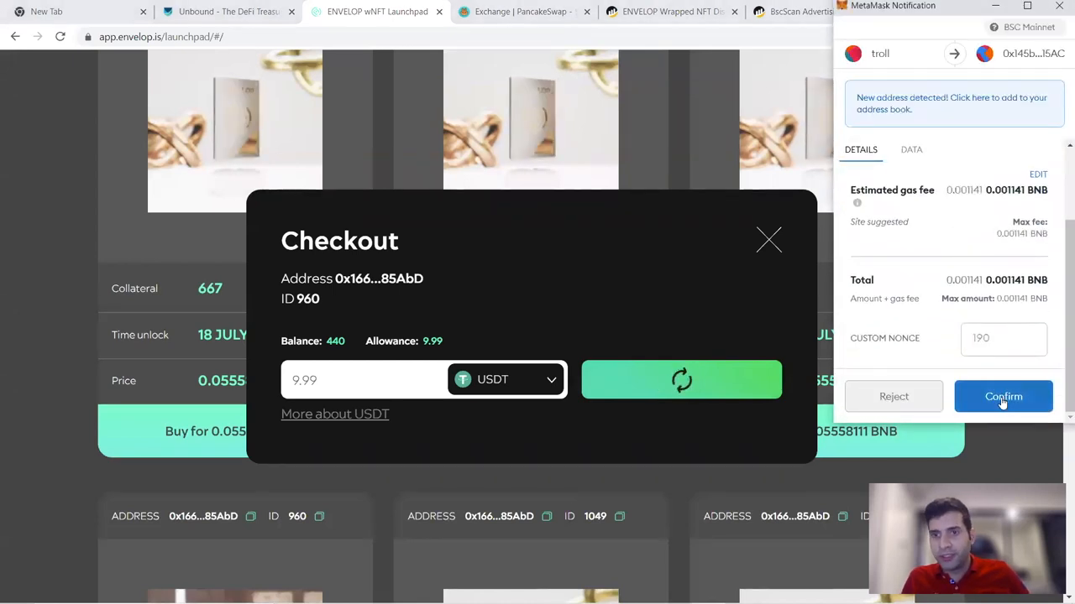
left_click(1002, 396)
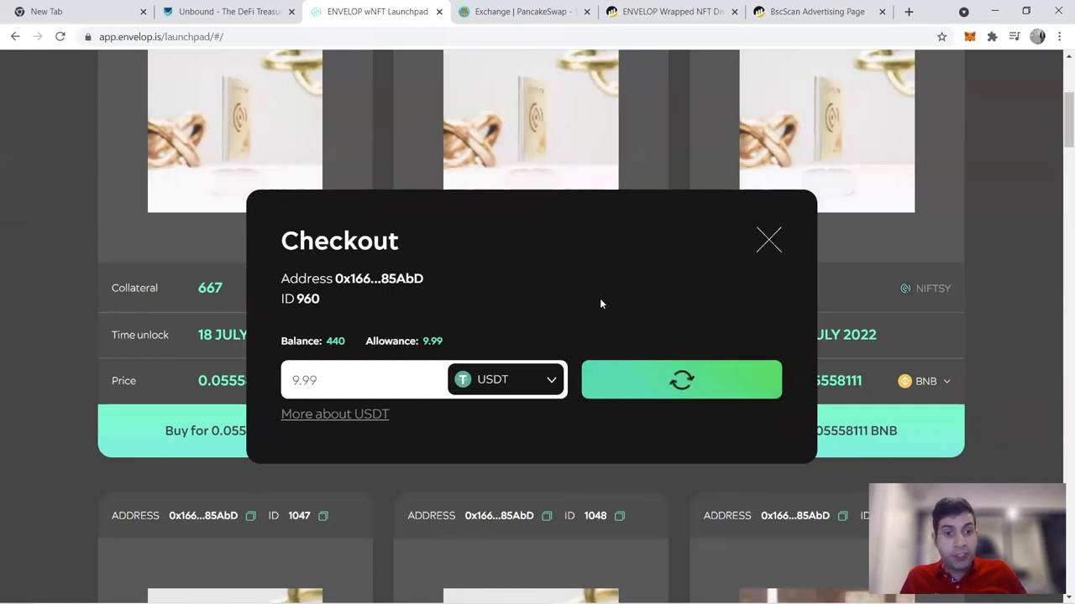
left_click(681, 380)
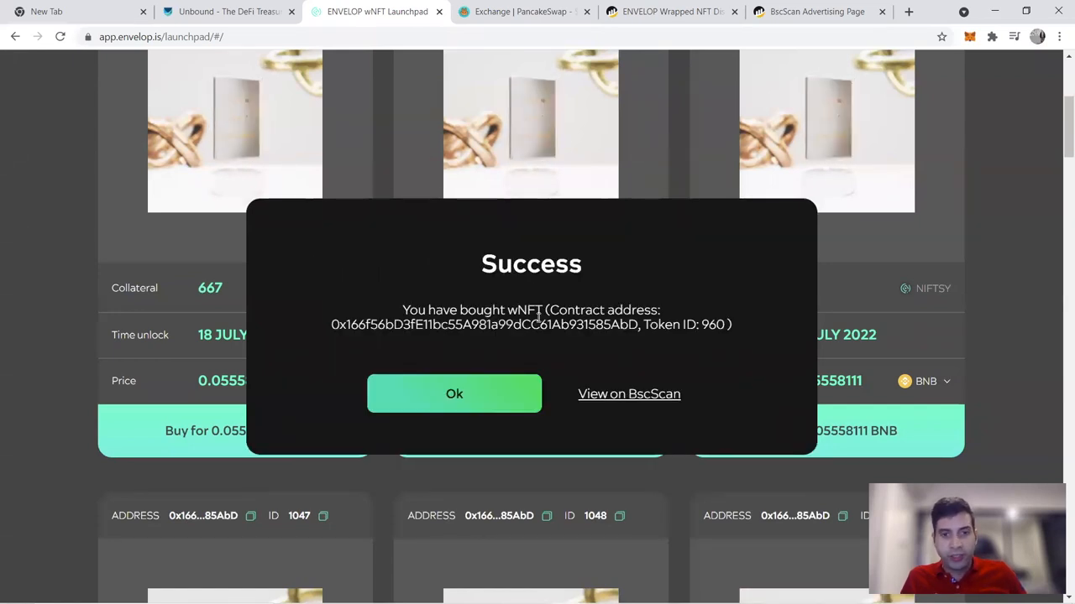
mouse_move(162, 495)
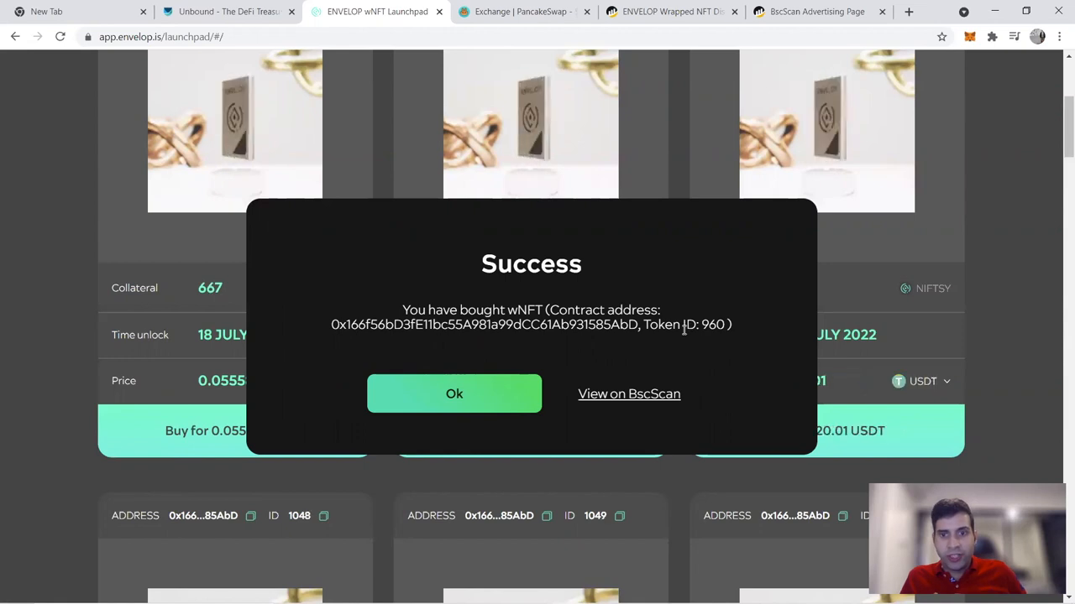
mouse_move(1022, 254)
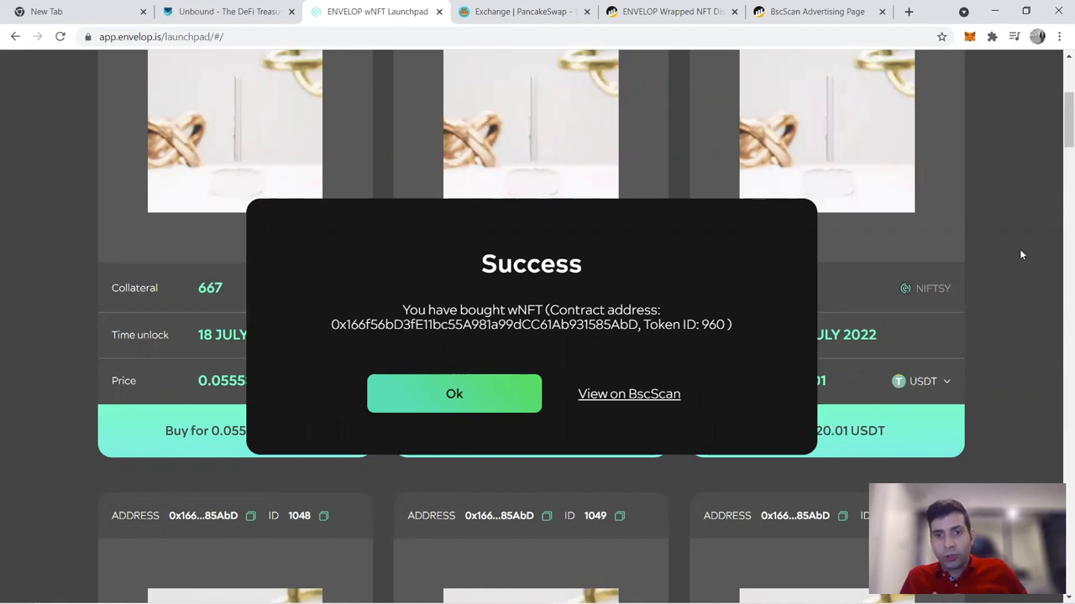
left_click(454, 394)
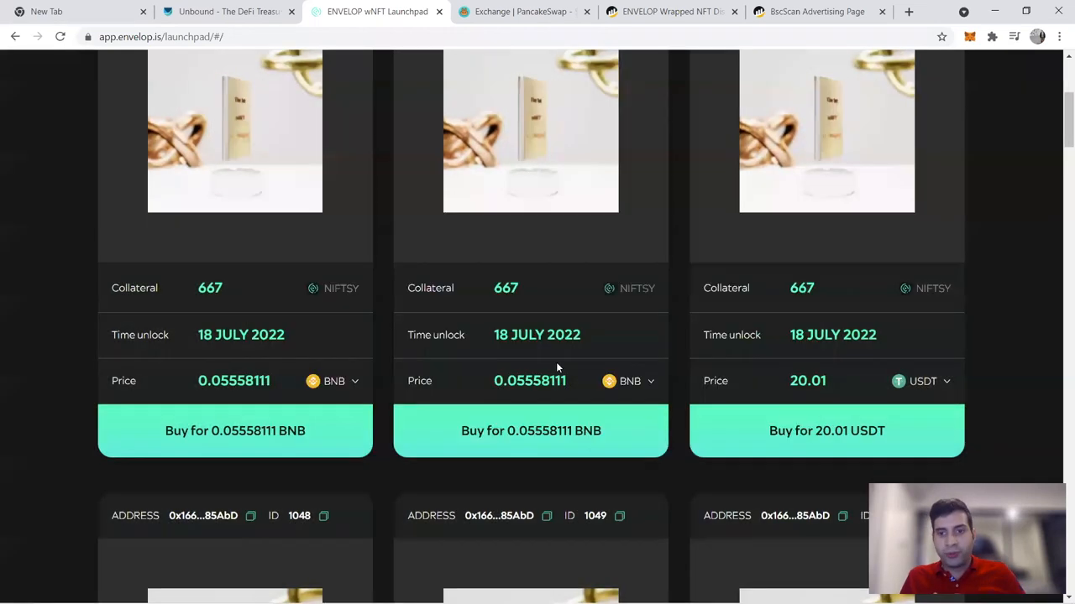
Step: Switch the first 667 NIFTSY wNFT's currency from BNB to USDT, pricing it at 20.01 USDT
scroll("up", 3)
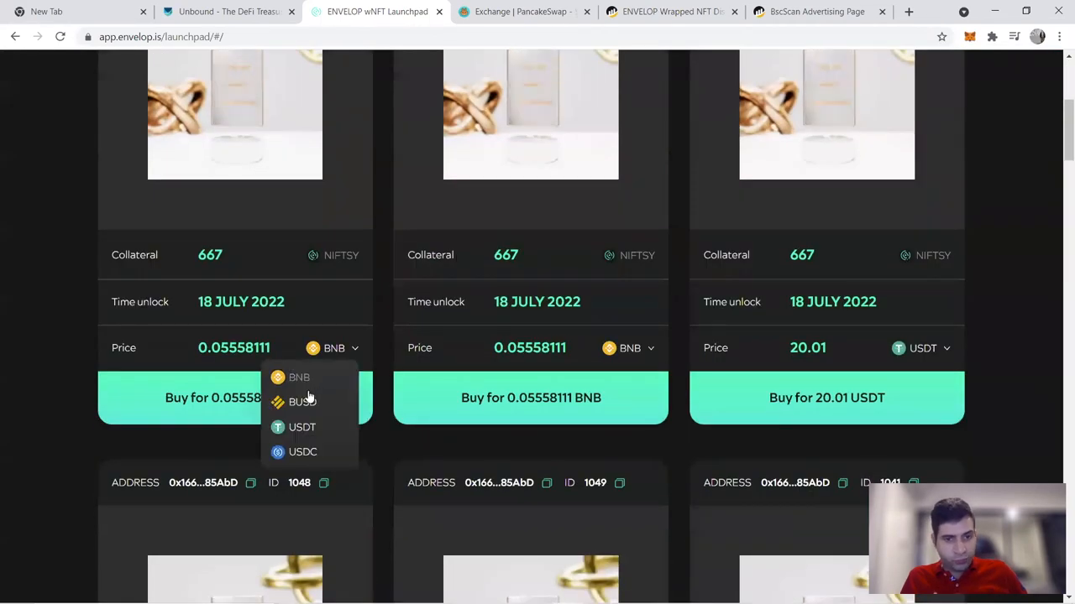
scroll("down", 3)
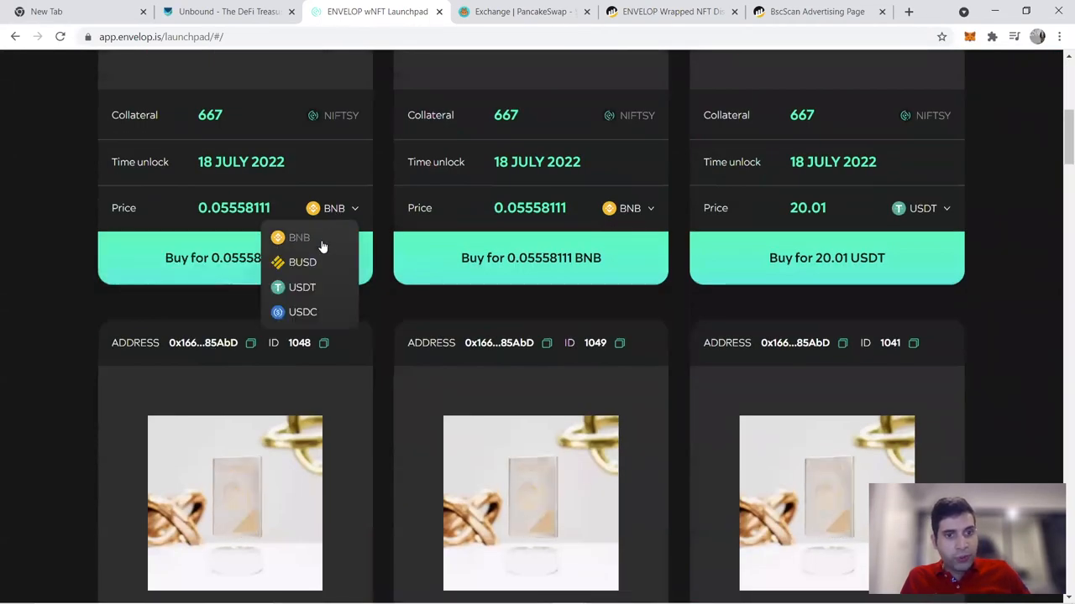
scroll("down", 3)
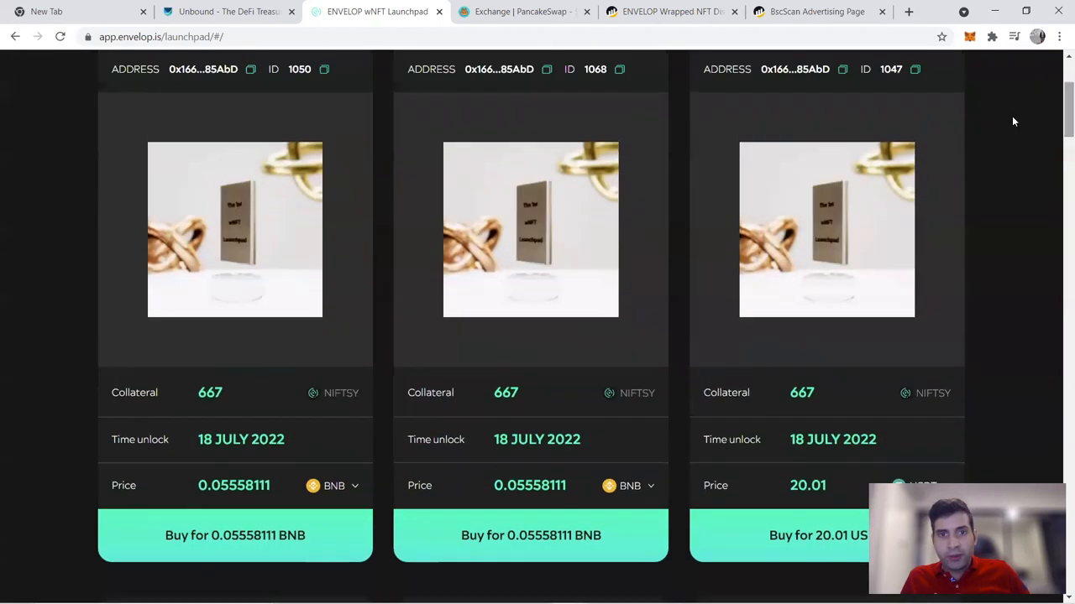
scroll("up", 3)
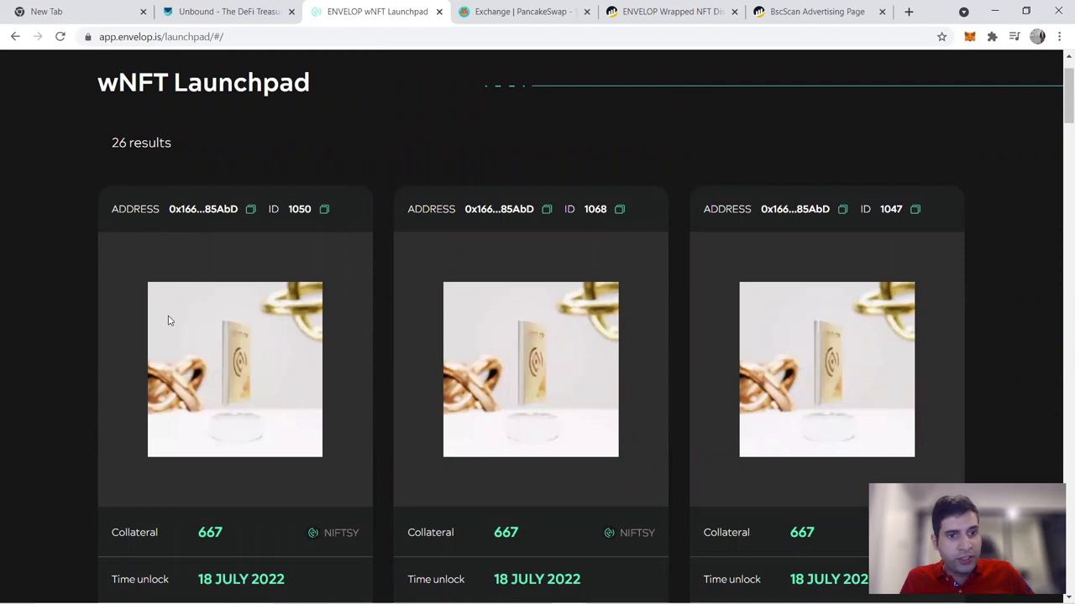
scroll("down", 3)
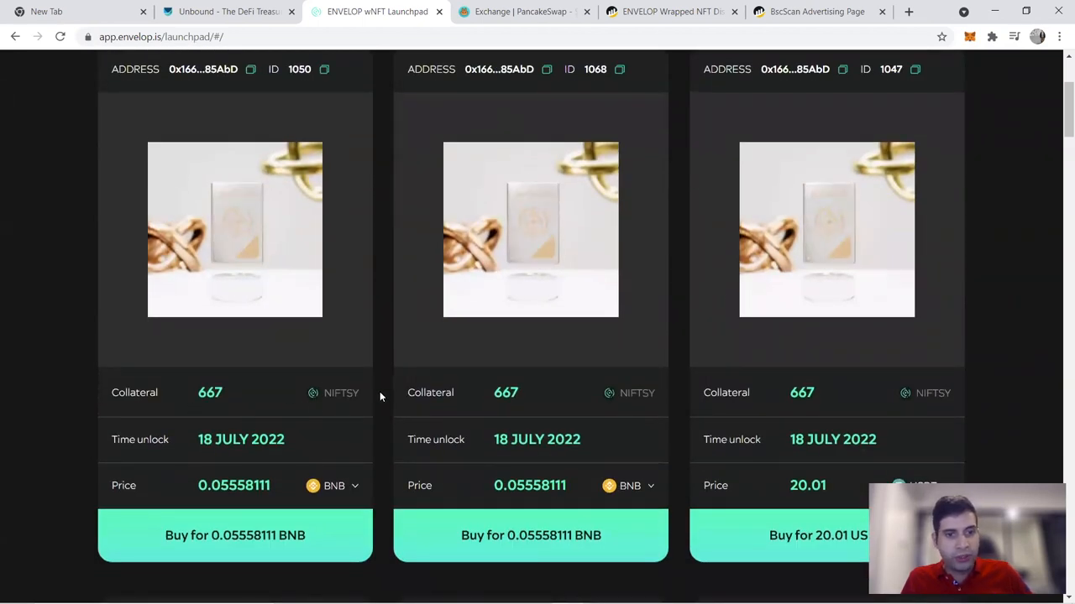
scroll("down", 3)
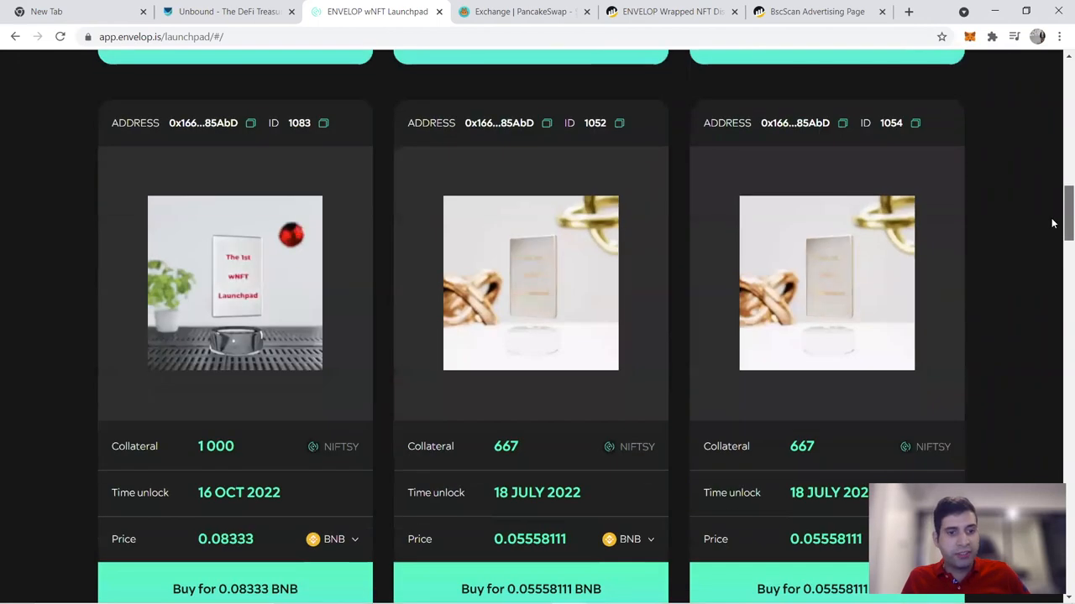
scroll("down", 3)
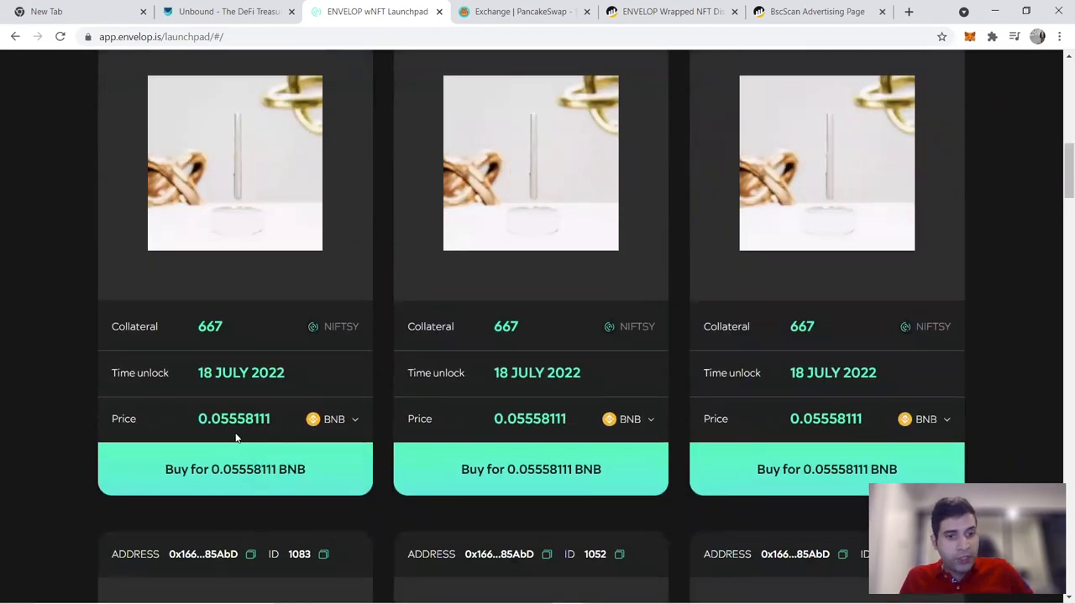
left_click(334, 419)
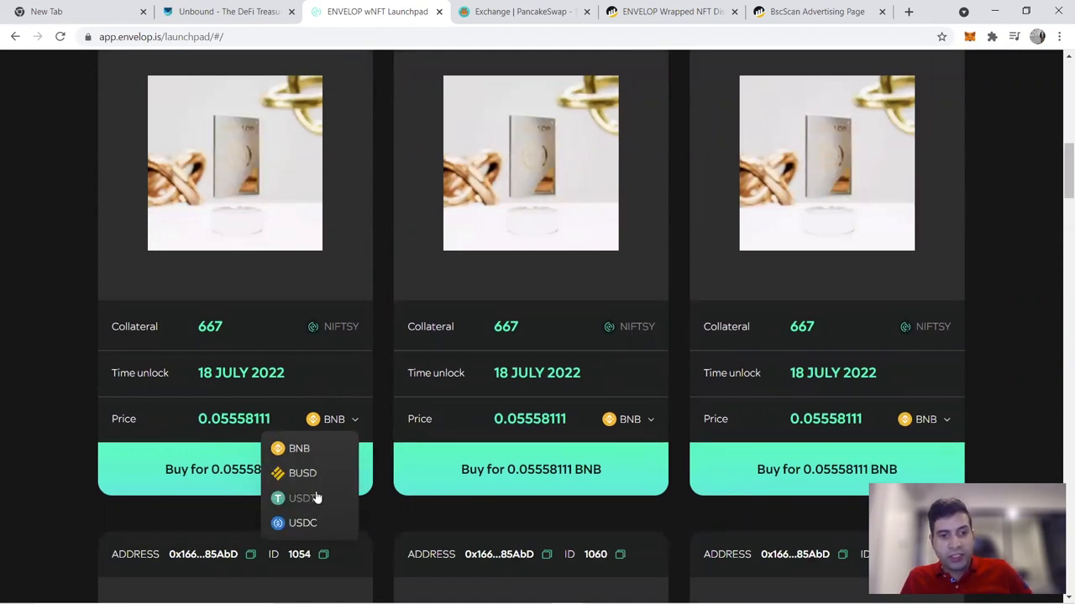
left_click(304, 498)
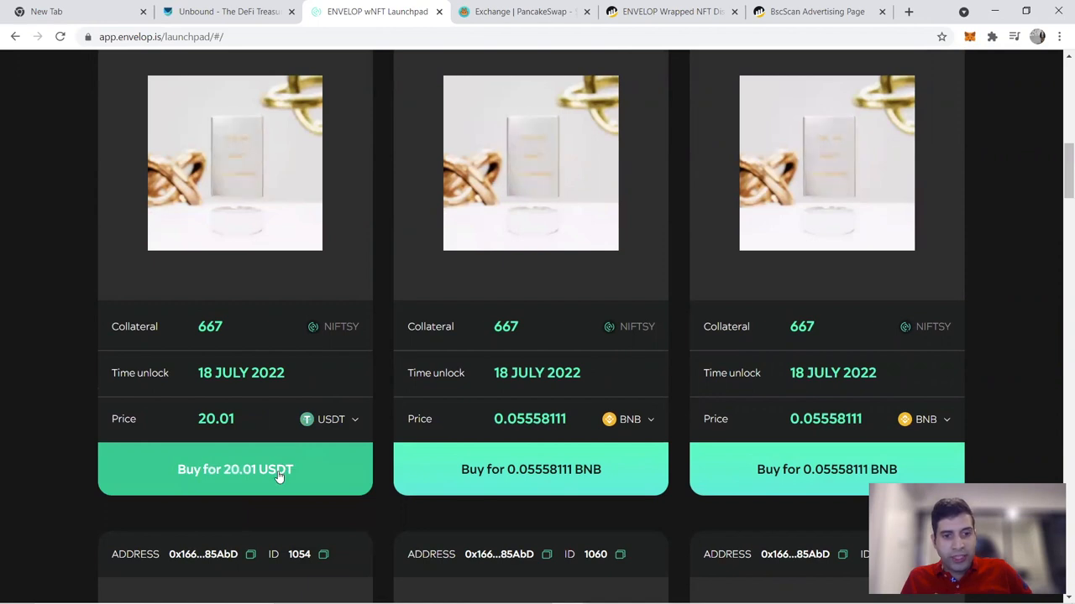
Step: Buy wNFT ID 1048 for 20.01 USDT, reject the spending approval in MetaMask, and dismiss the error
left_click(236, 469)
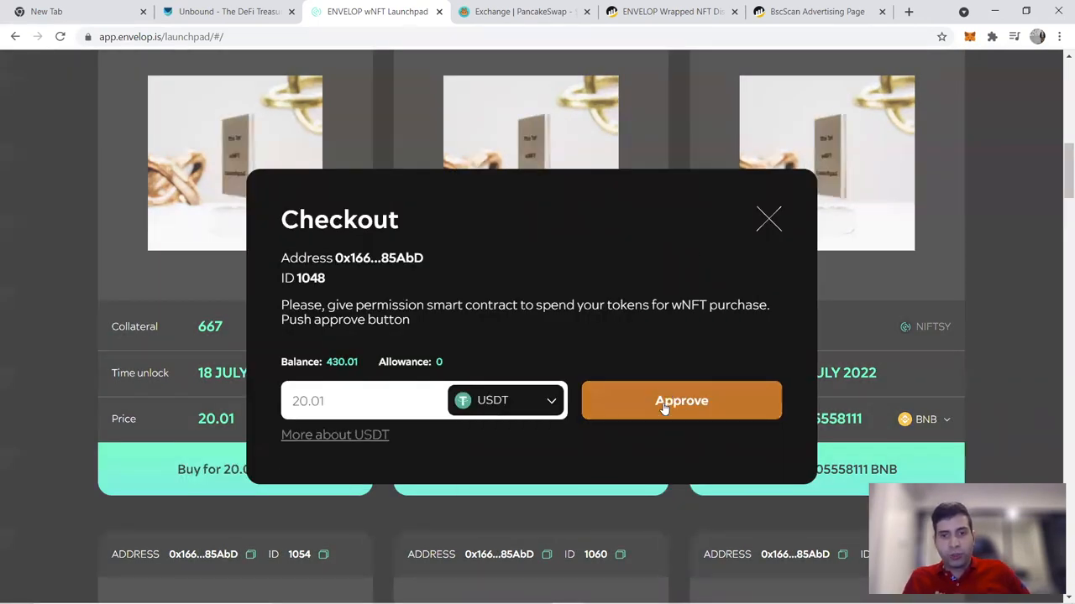
left_click(681, 401)
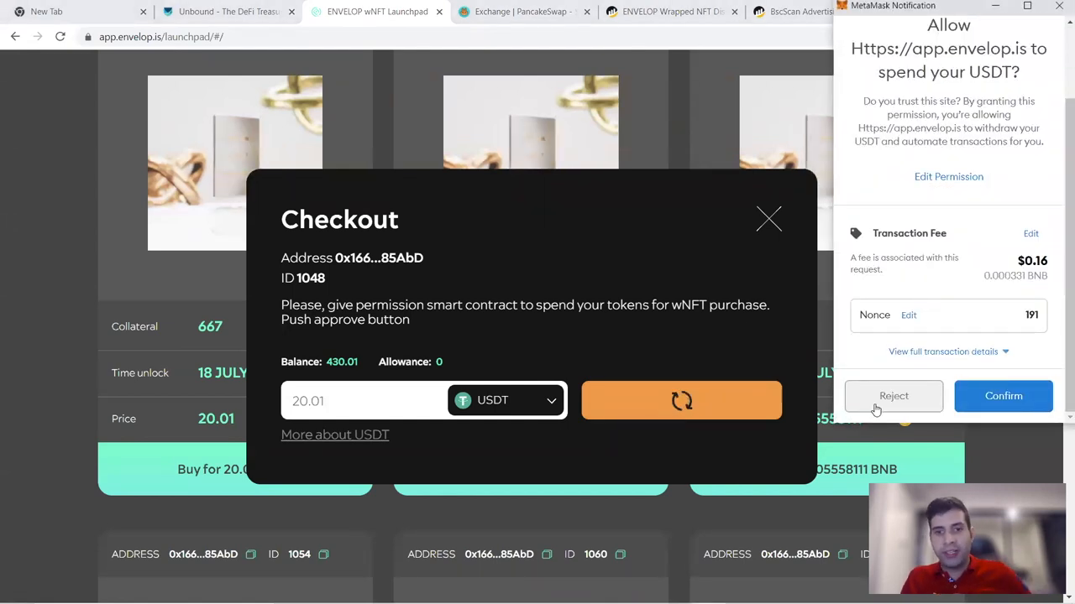
left_click(894, 396)
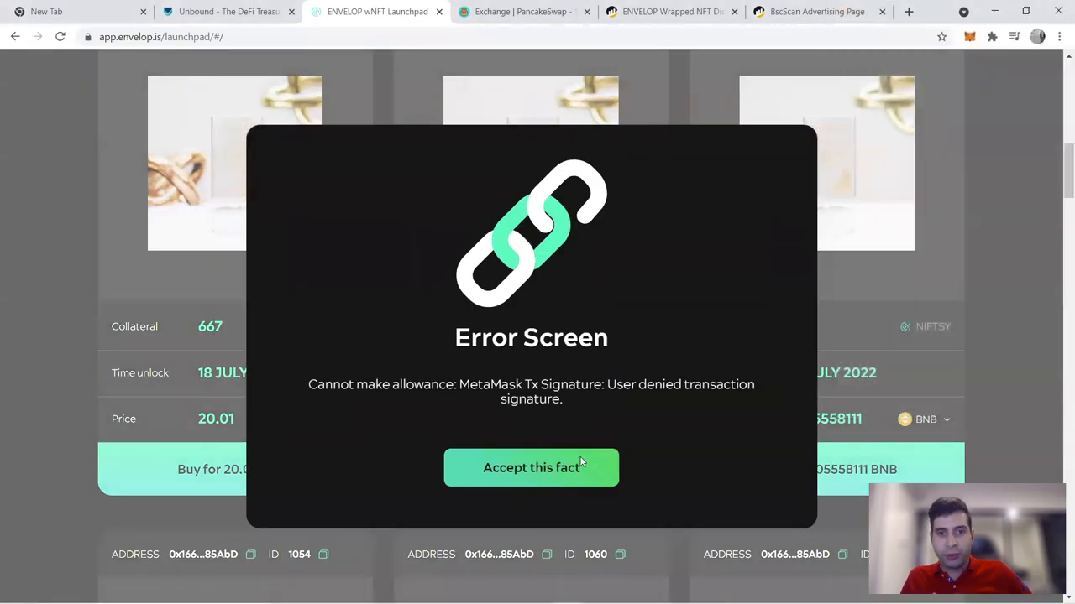
left_click(531, 467)
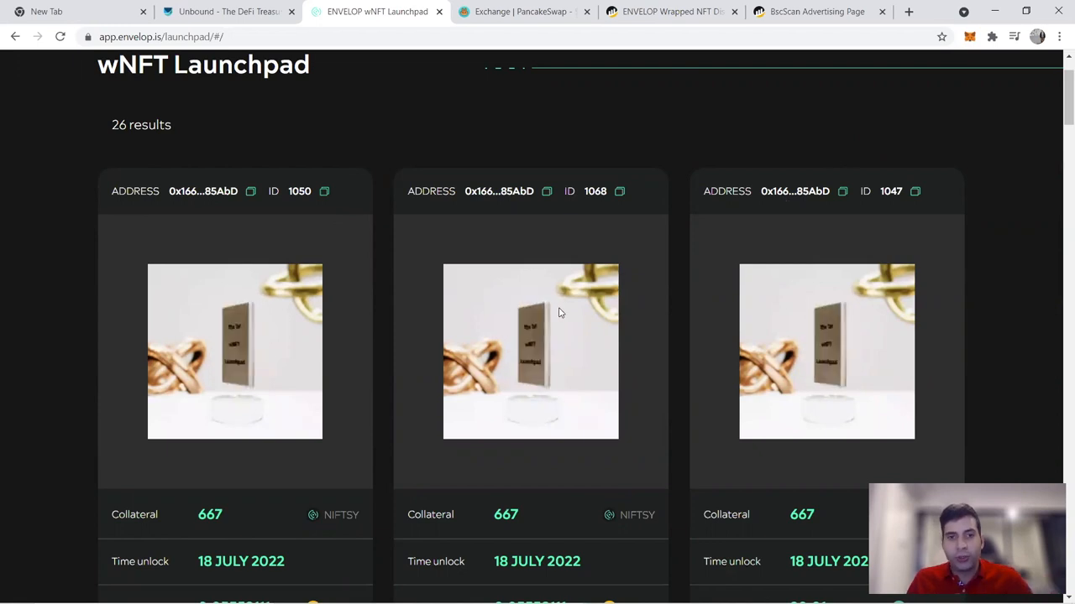
scroll("down", 3)
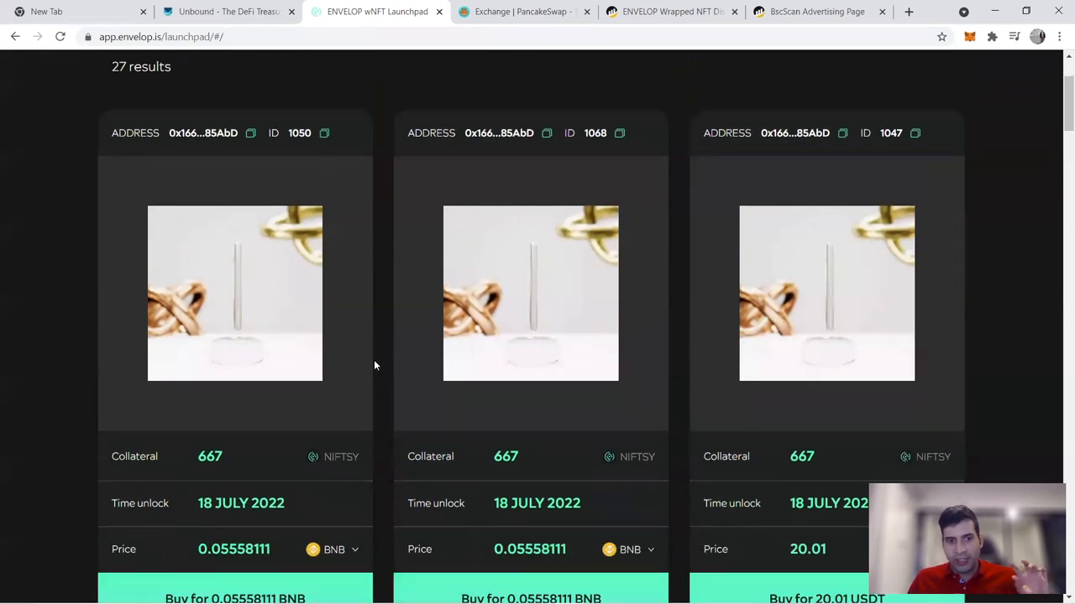
scroll("down", 3)
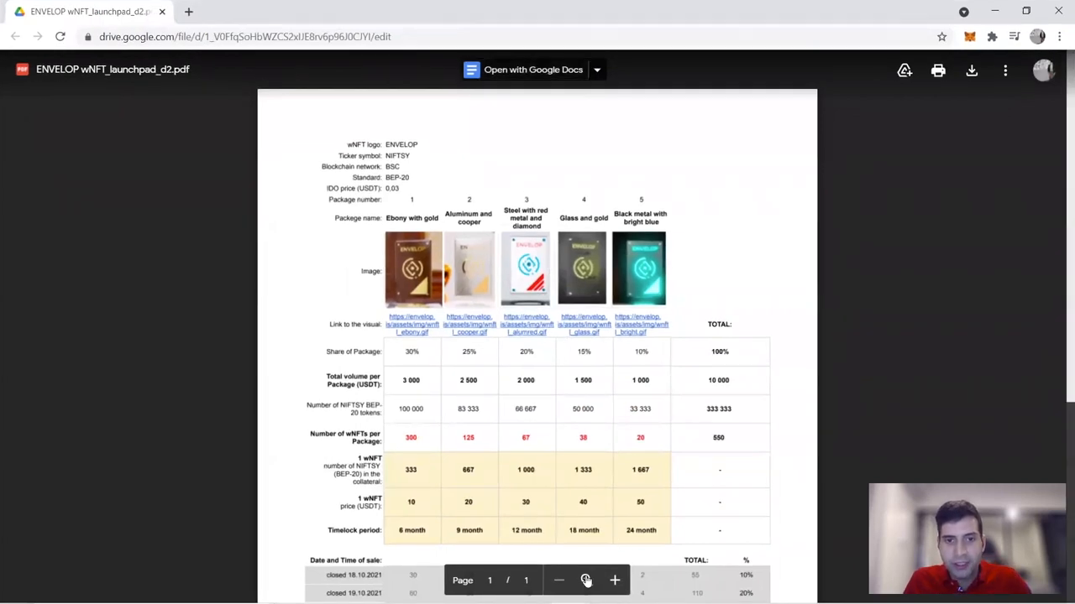
Step: Zoom into the launchpad plan PDF and scroll through its package and sale-schedule table
left_click(615, 581)
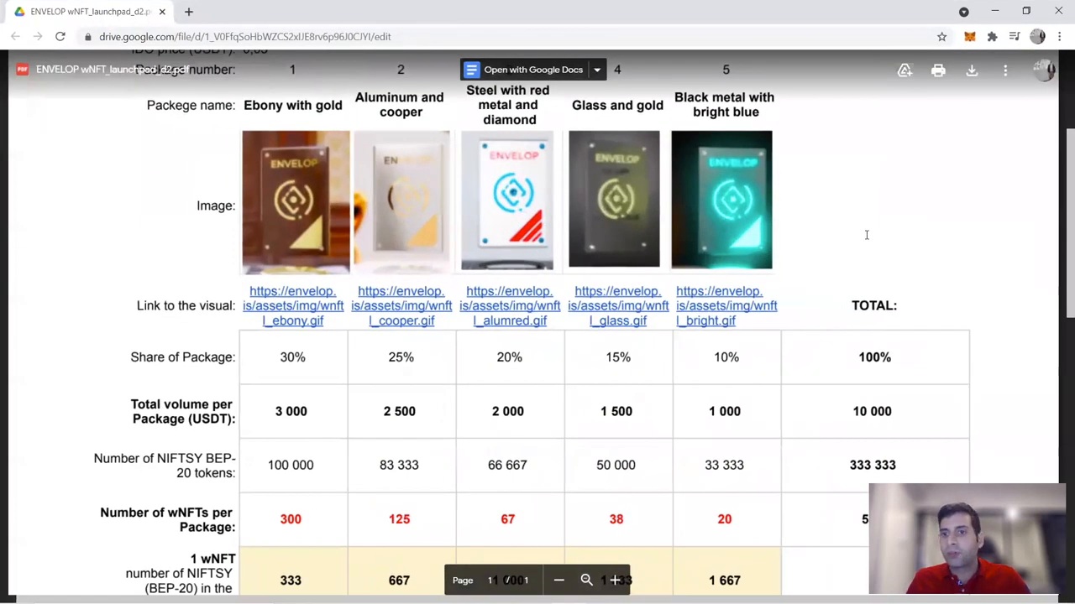
scroll("down", 3)
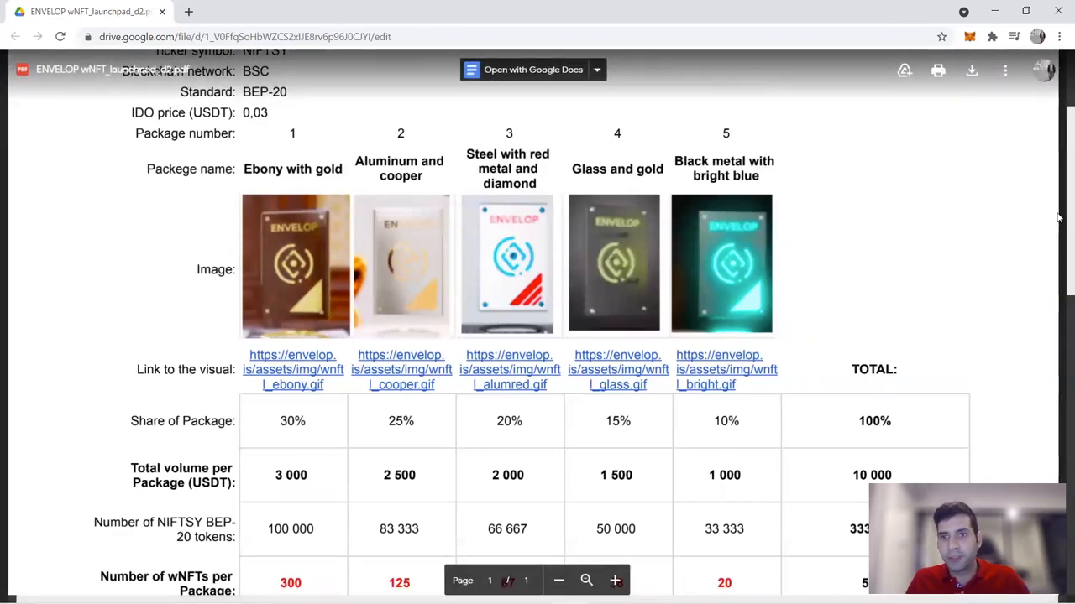
scroll("down", 3)
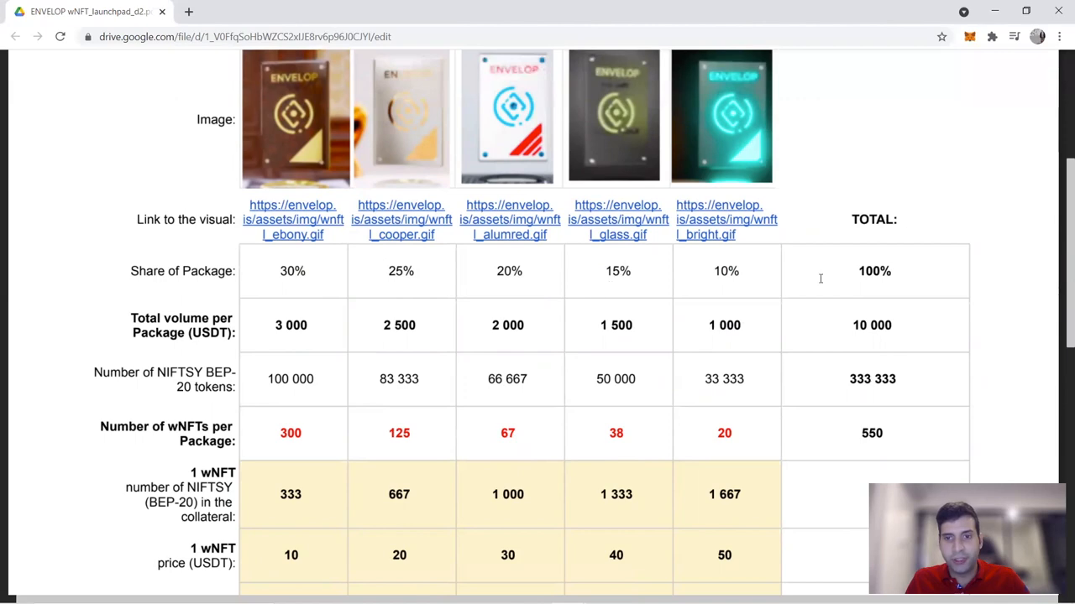
scroll("down", 3)
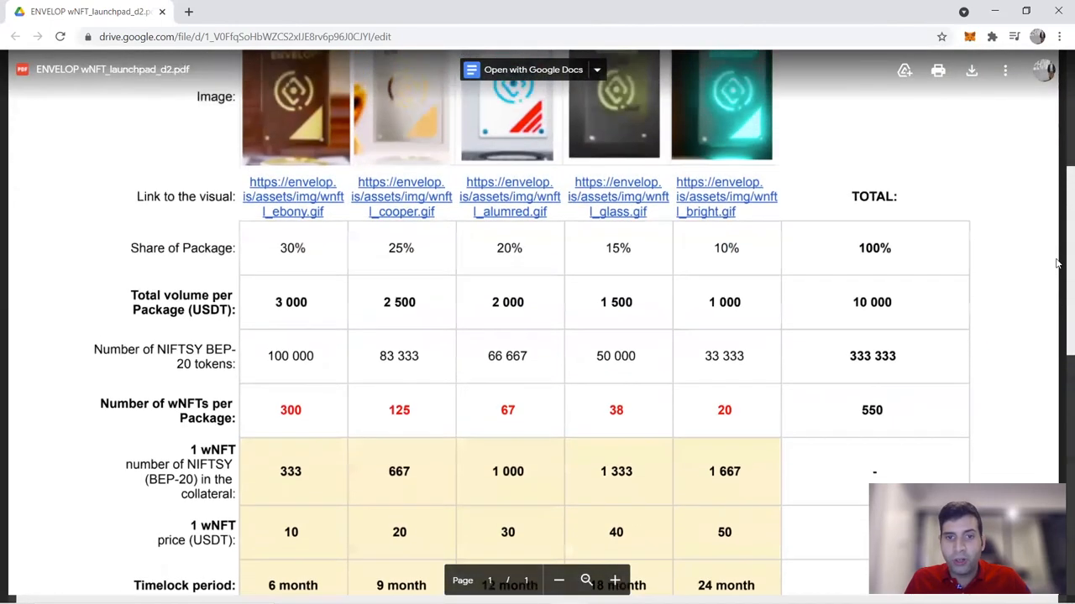
scroll("down", 3)
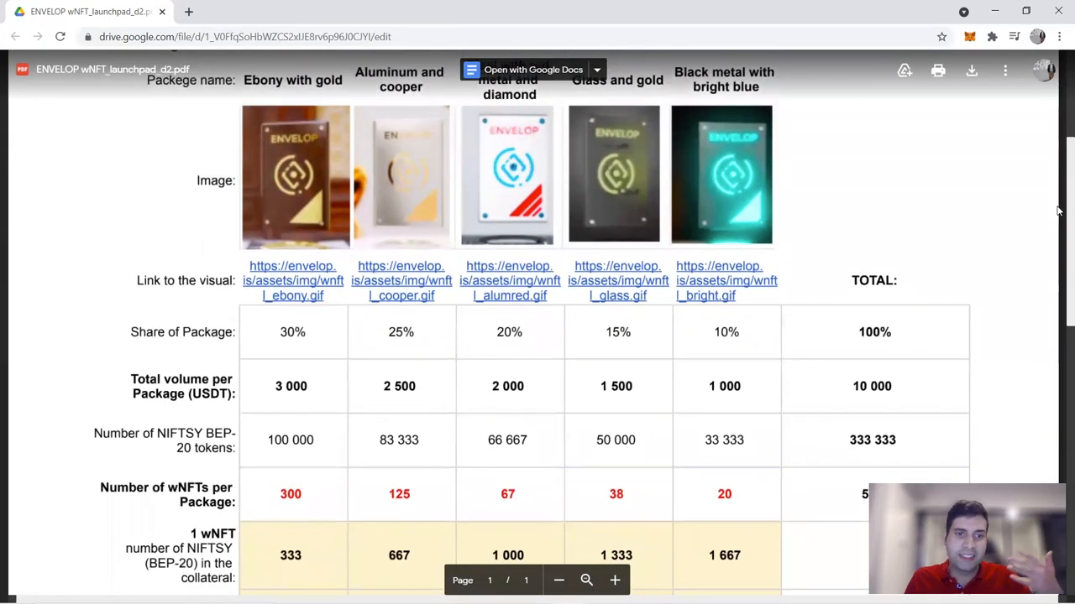
scroll("down", 3)
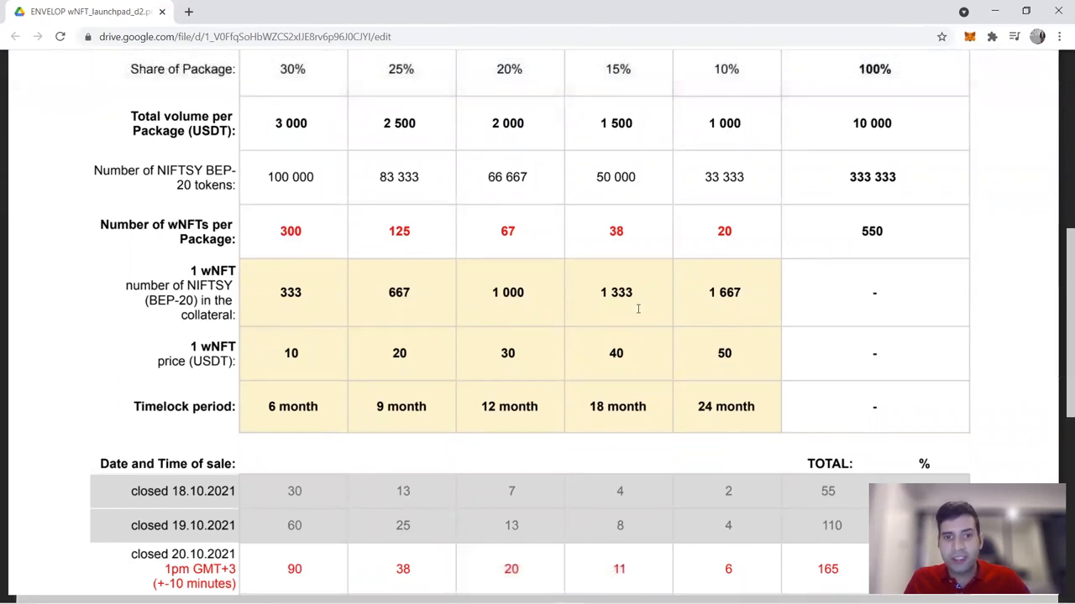
mouse_move(607, 309)
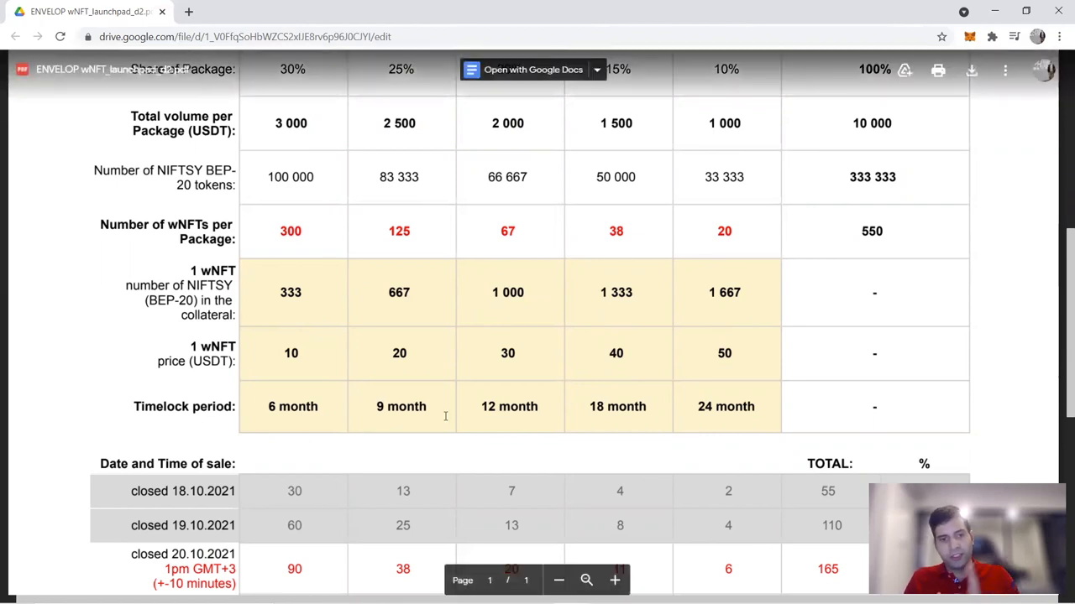
mouse_move(647, 425)
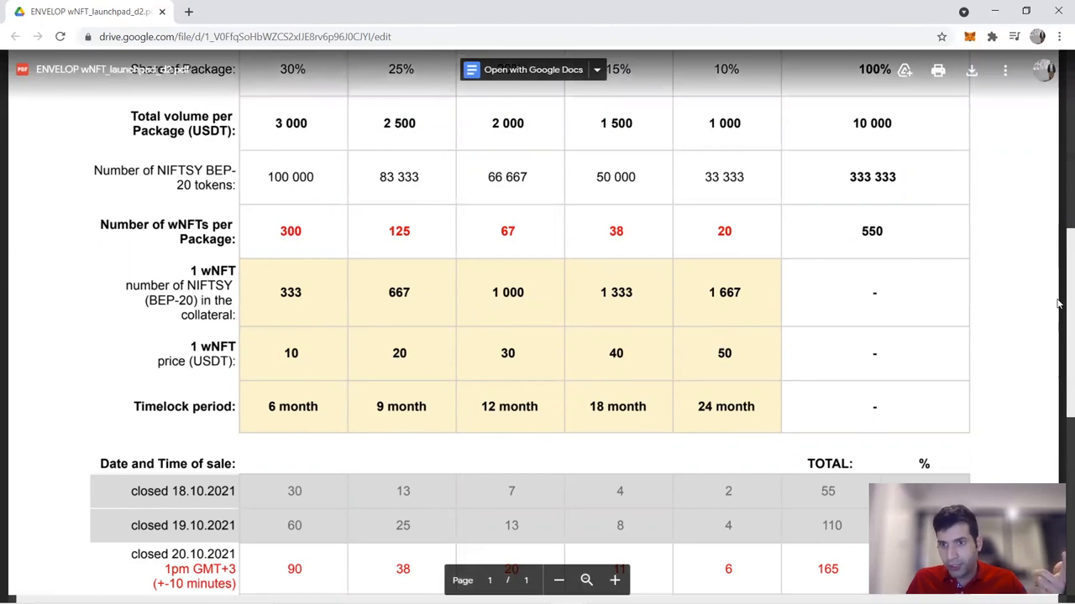
scroll("up", 3)
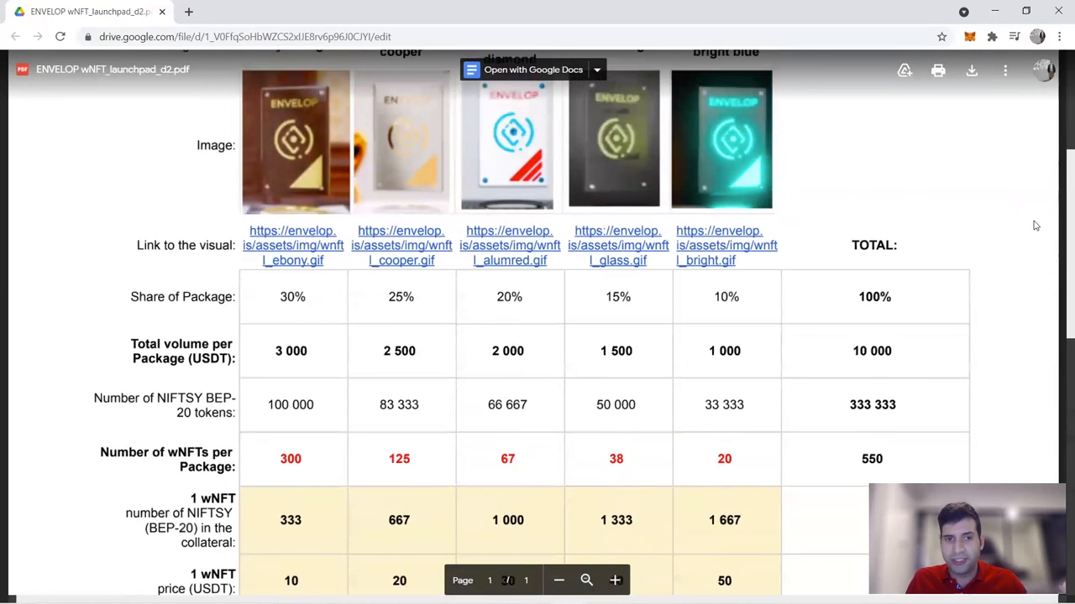
scroll("down", 3)
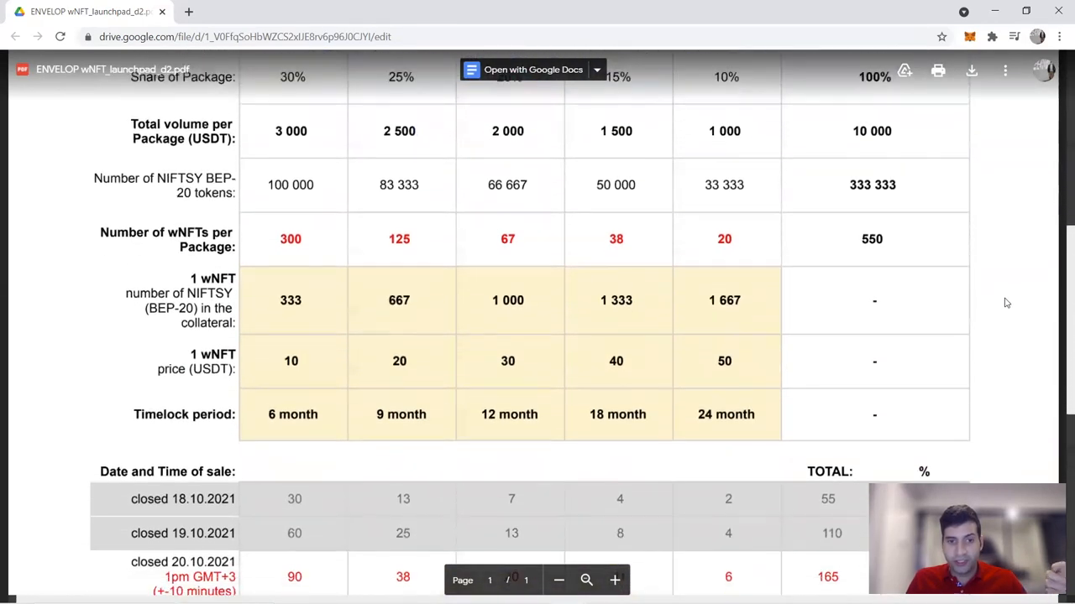
scroll("down", 3)
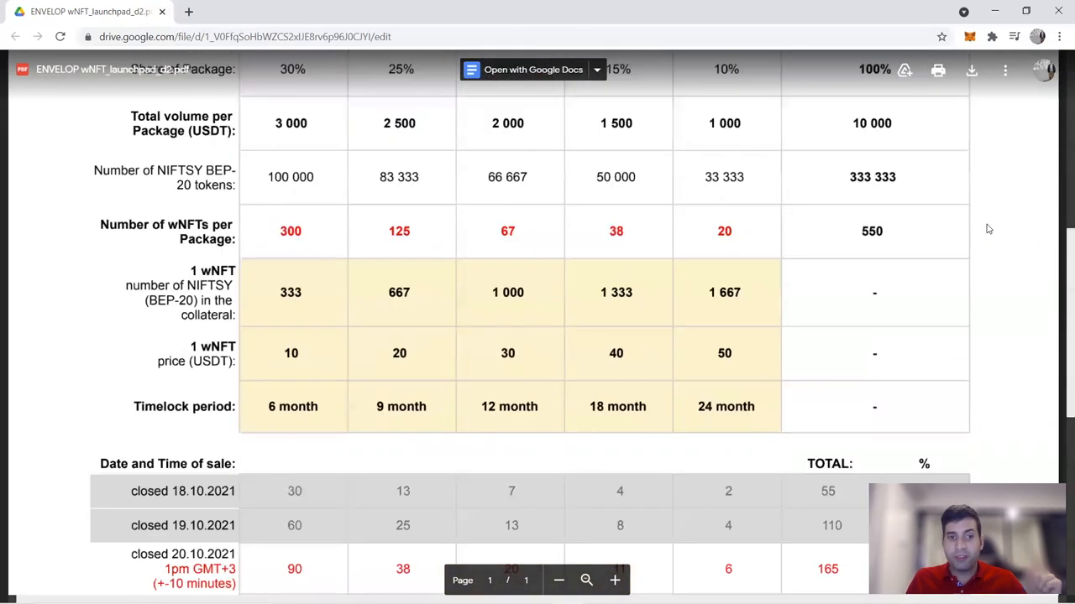
scroll("up", 3)
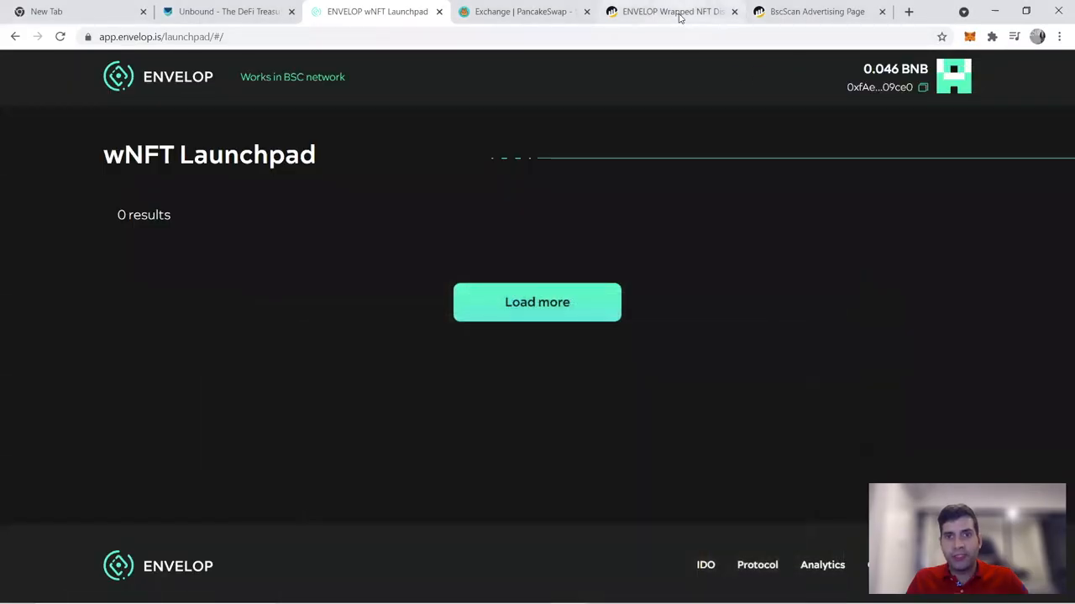
Step: Check the wallet's BscScan ERC-721 transfers for incoming token ID 960, then return to the launchpad
left_click(816, 11)
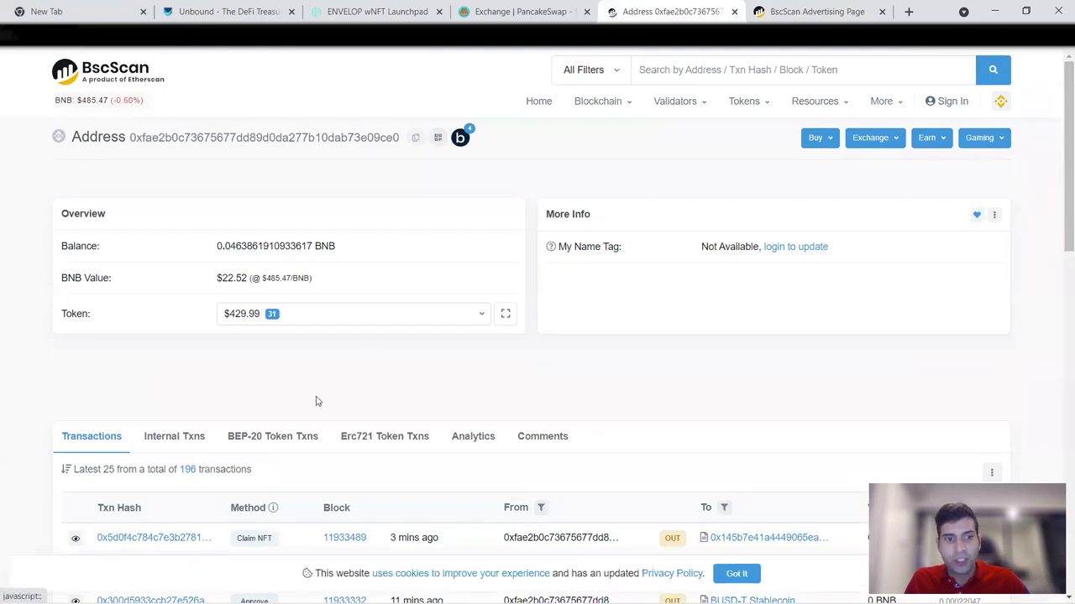
scroll("down", 3)
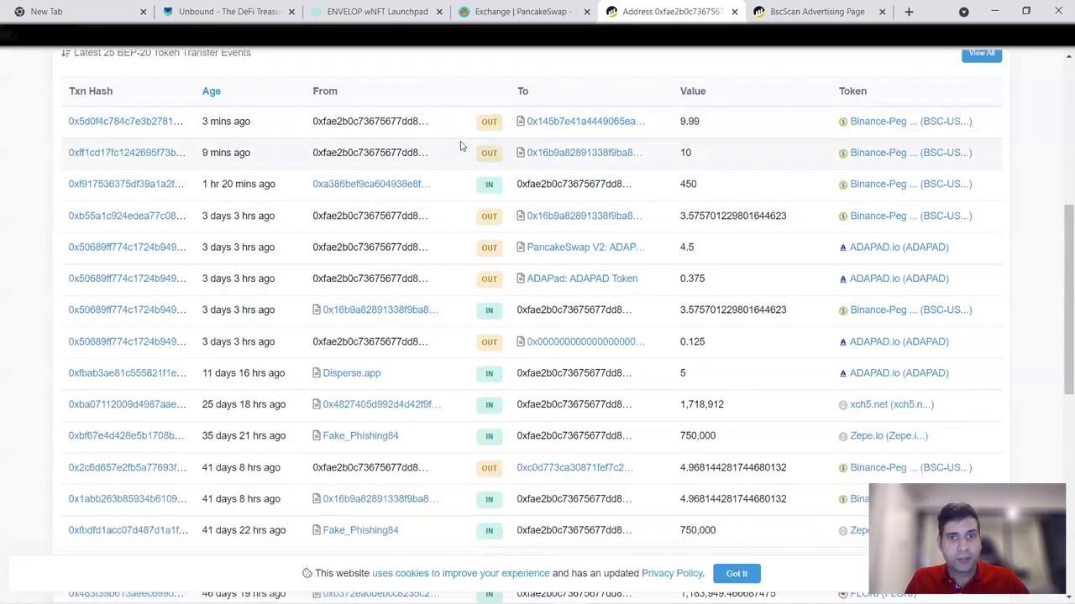
left_click(385, 158)
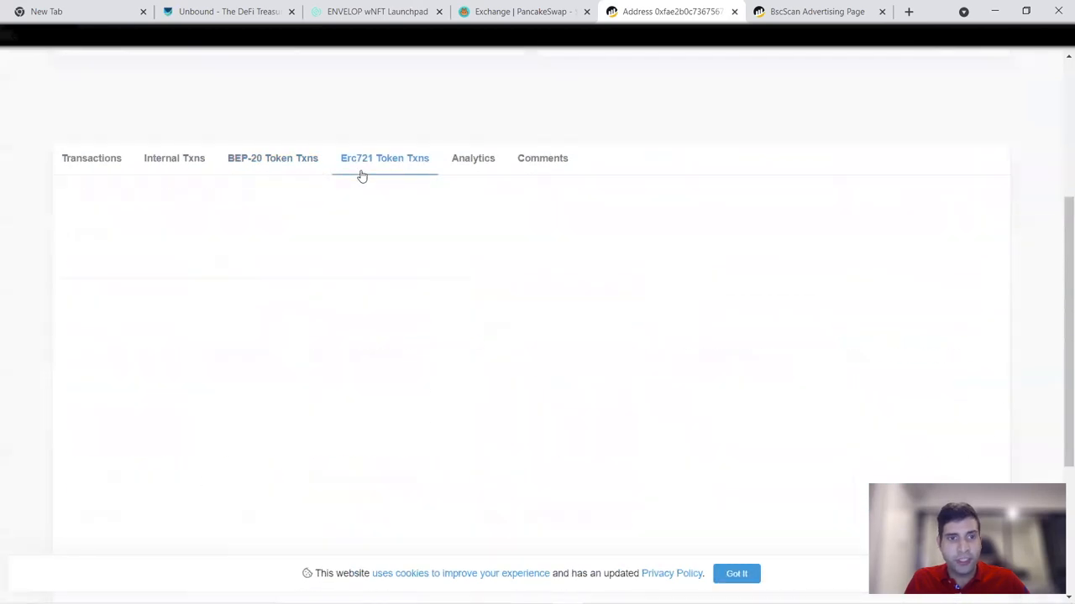
scroll("down", 3)
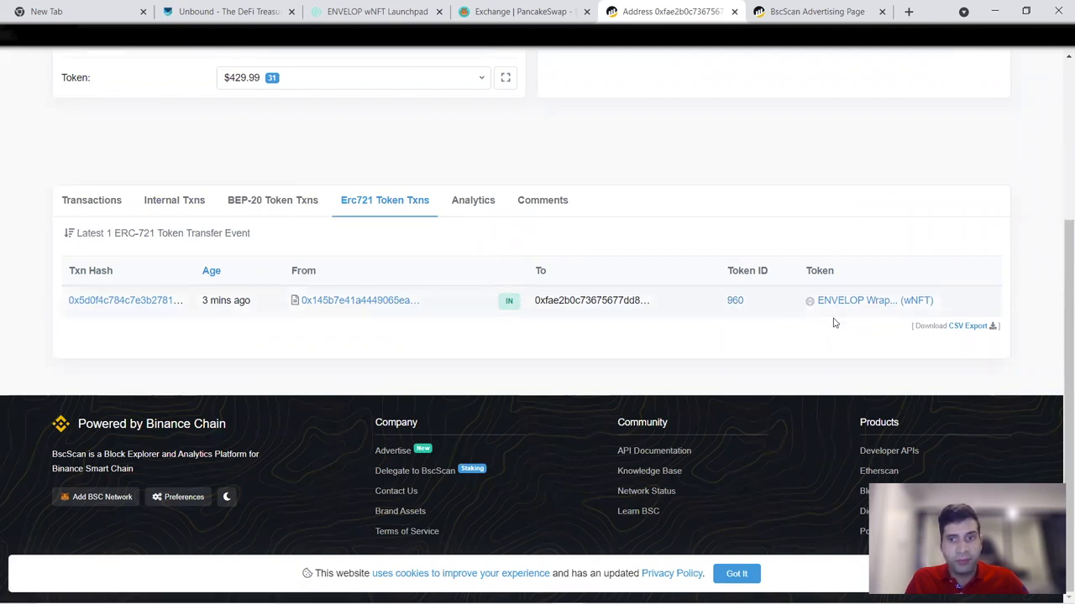
mouse_move(846, 301)
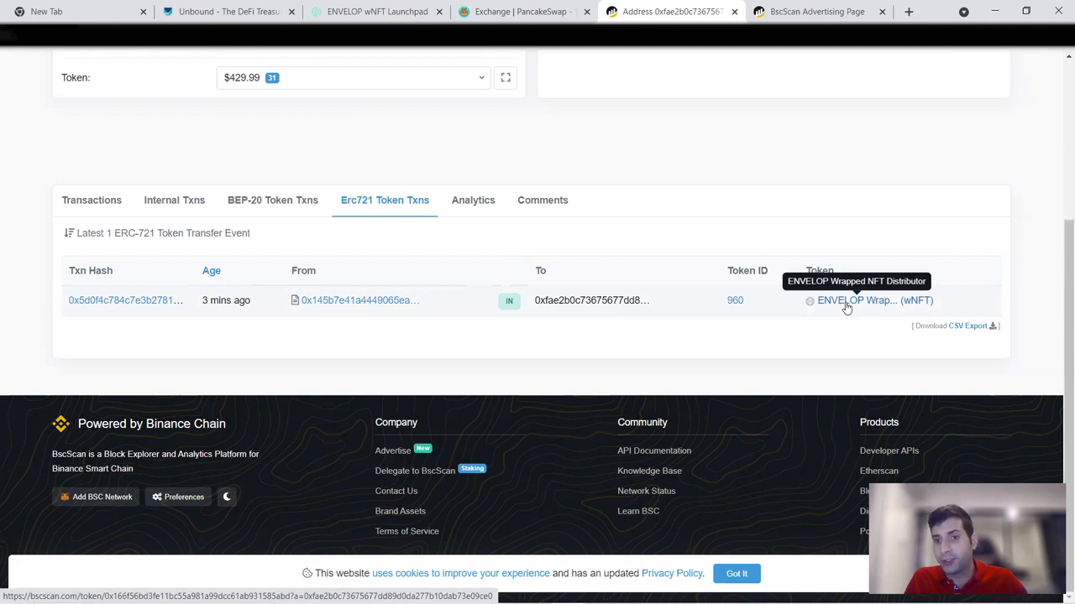
mouse_move(848, 302)
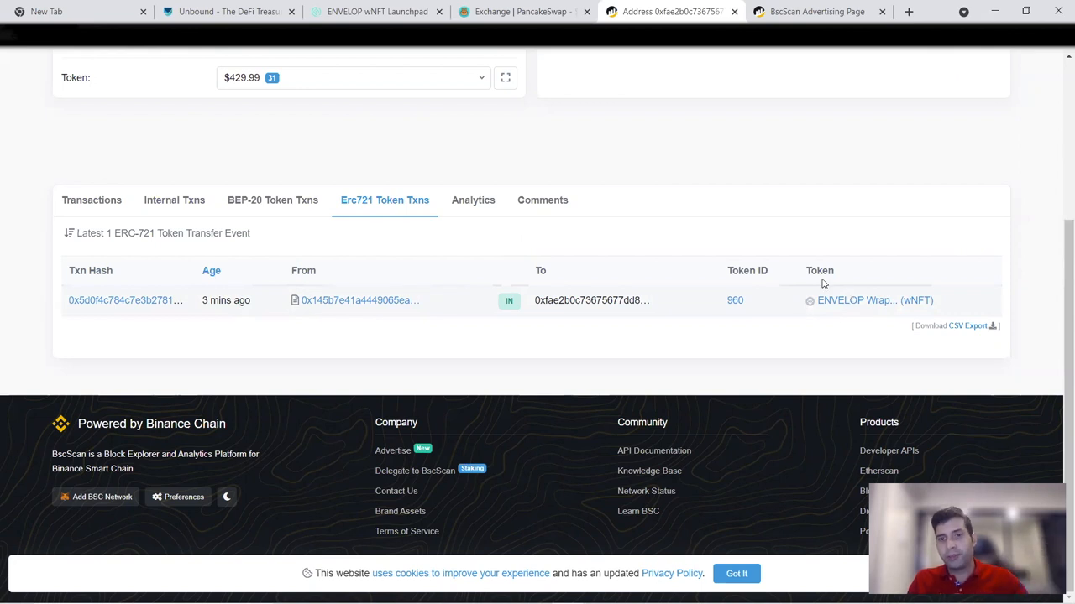
mouse_move(602, 193)
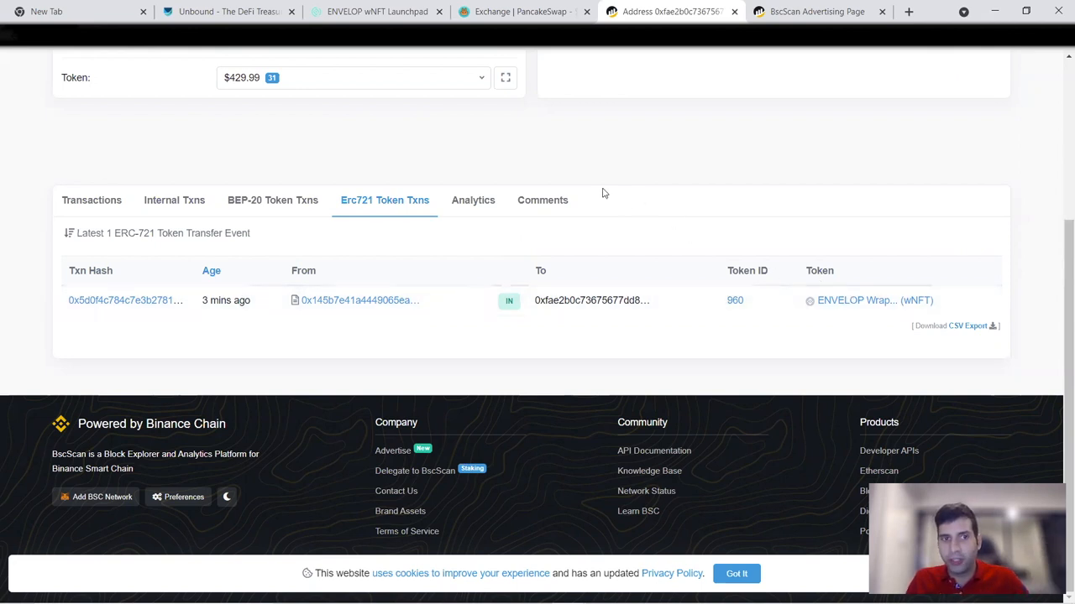
left_click(377, 11)
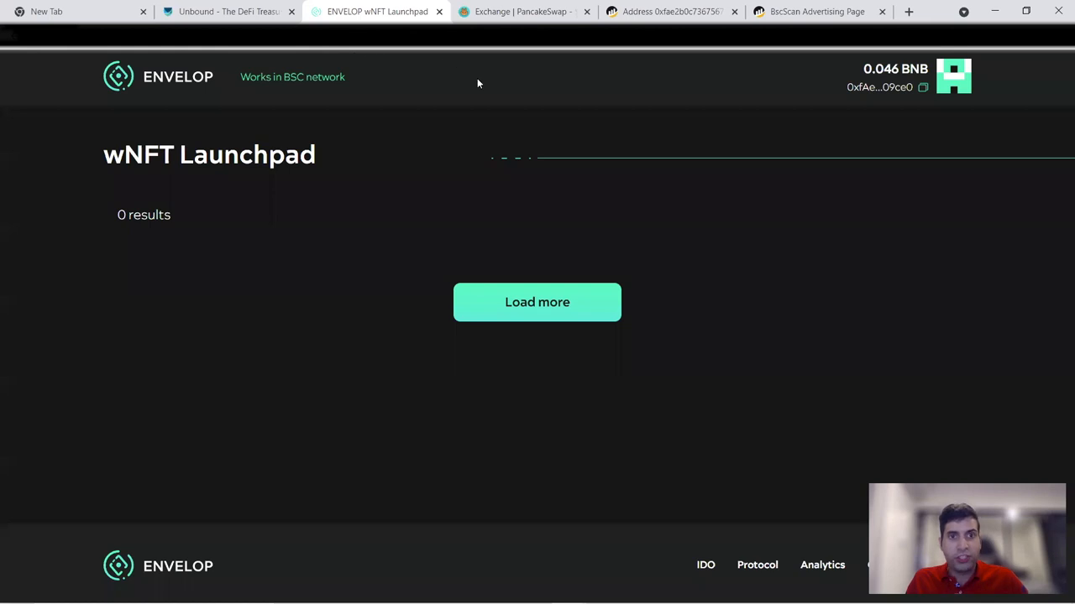
Step: Confirm the launchpad reports 0 results with no more wNFTs available
left_click(538, 302)
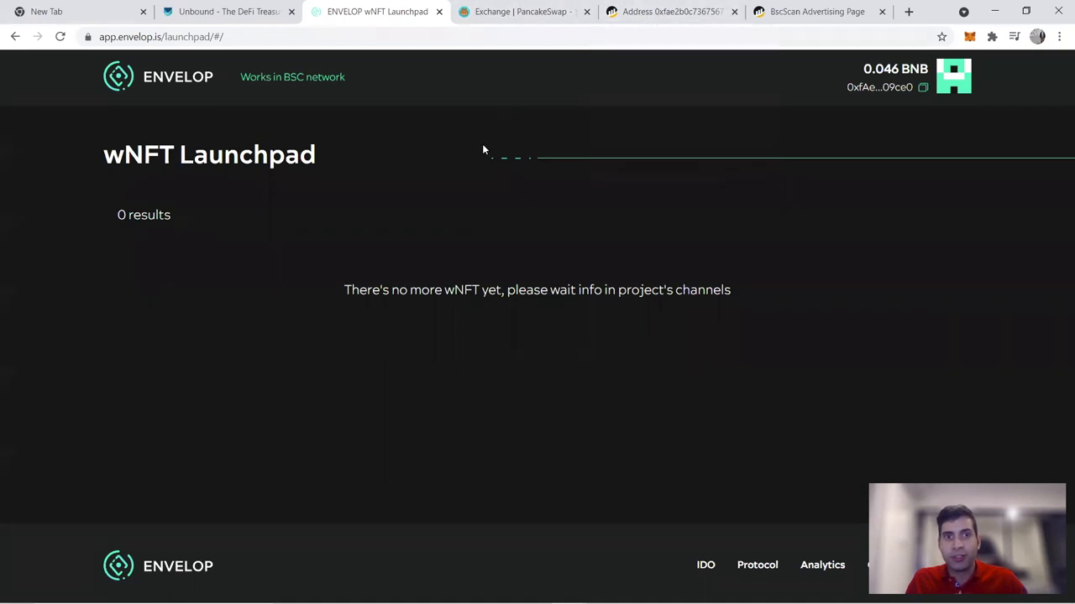
mouse_move(484, 141)
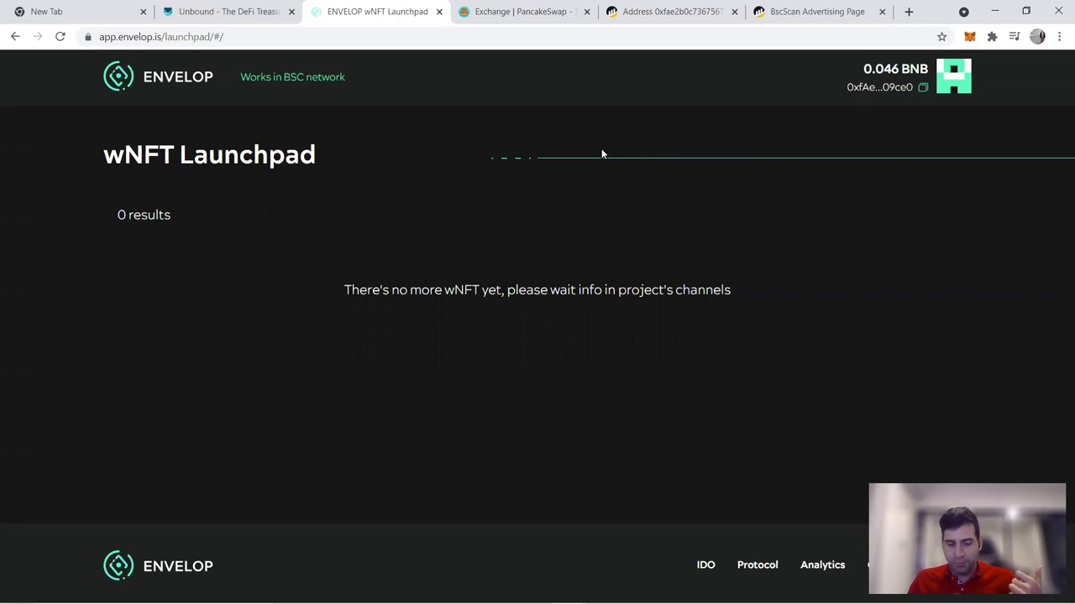
mouse_move(583, 148)
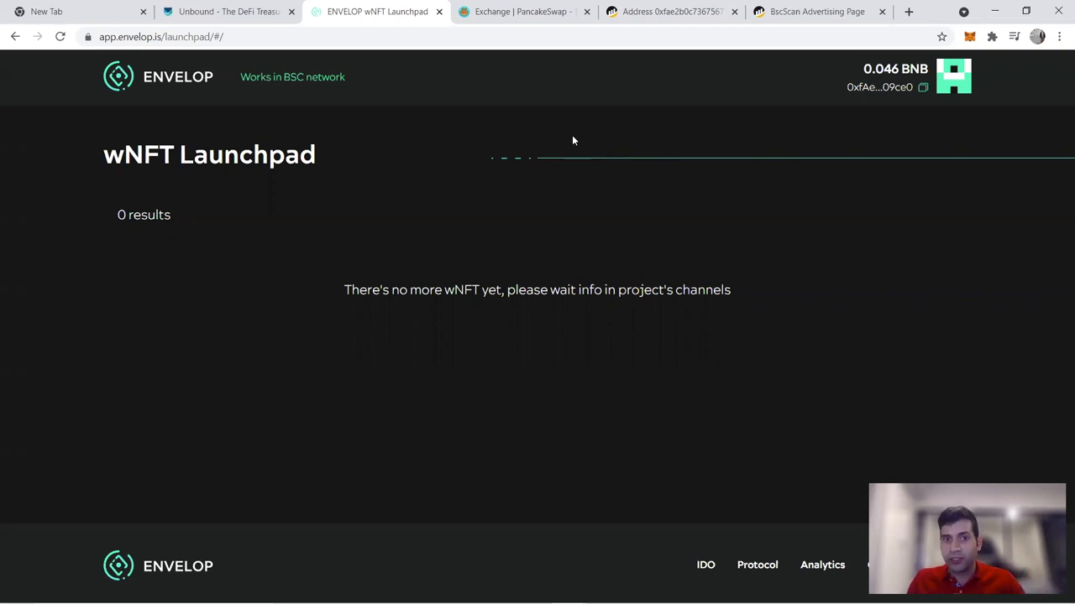
mouse_move(582, 130)
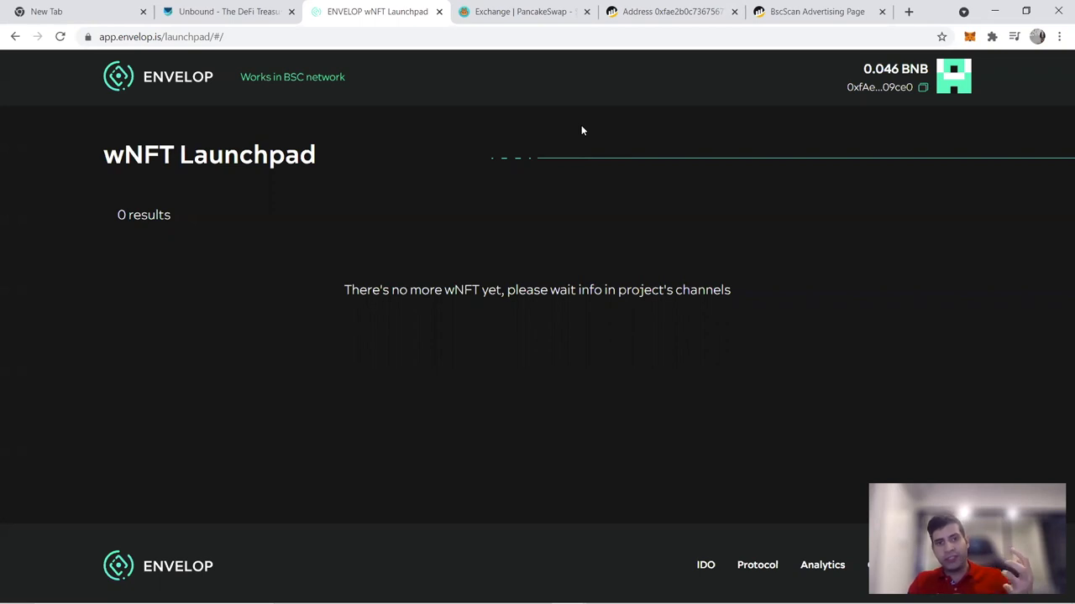
mouse_move(836, 139)
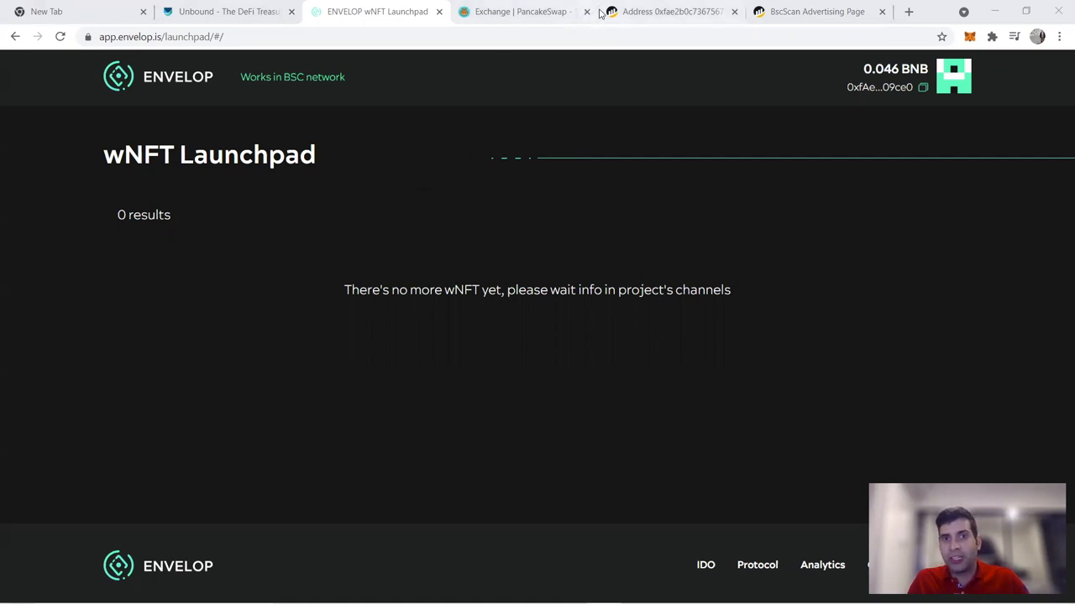
mouse_move(521, 11)
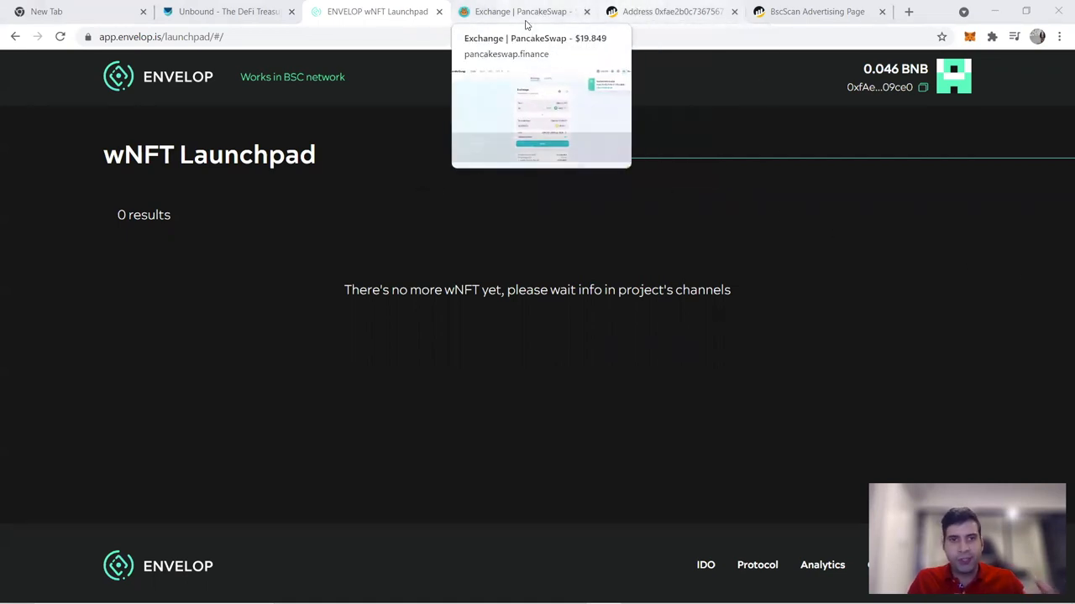
Step: Revisit the BscScan record of the wNFT 960 transfer, then switch to another browser tab
left_click(671, 10)
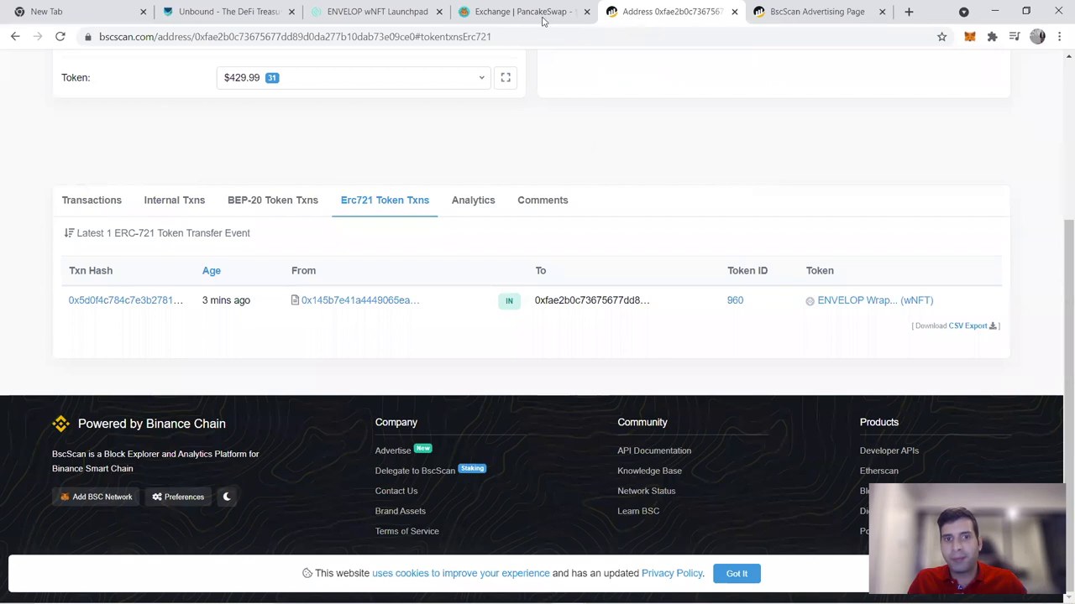
left_click(376, 11)
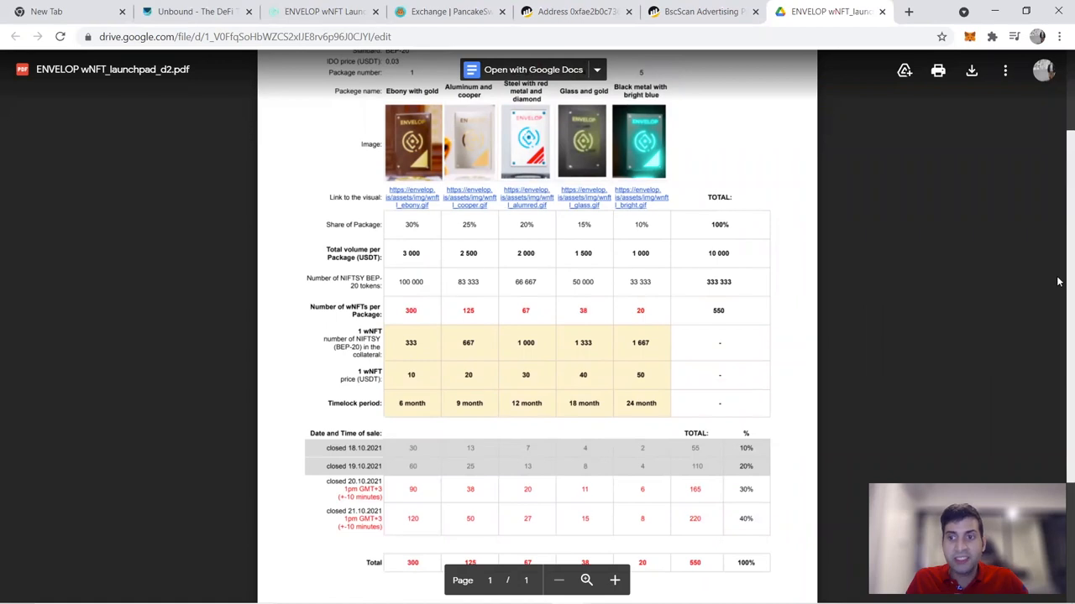
Step: Scroll to the PDF header details: NIFTSY ticker, BSC, BEP-20, 0.03 USDT IDO price
scroll("up", 3)
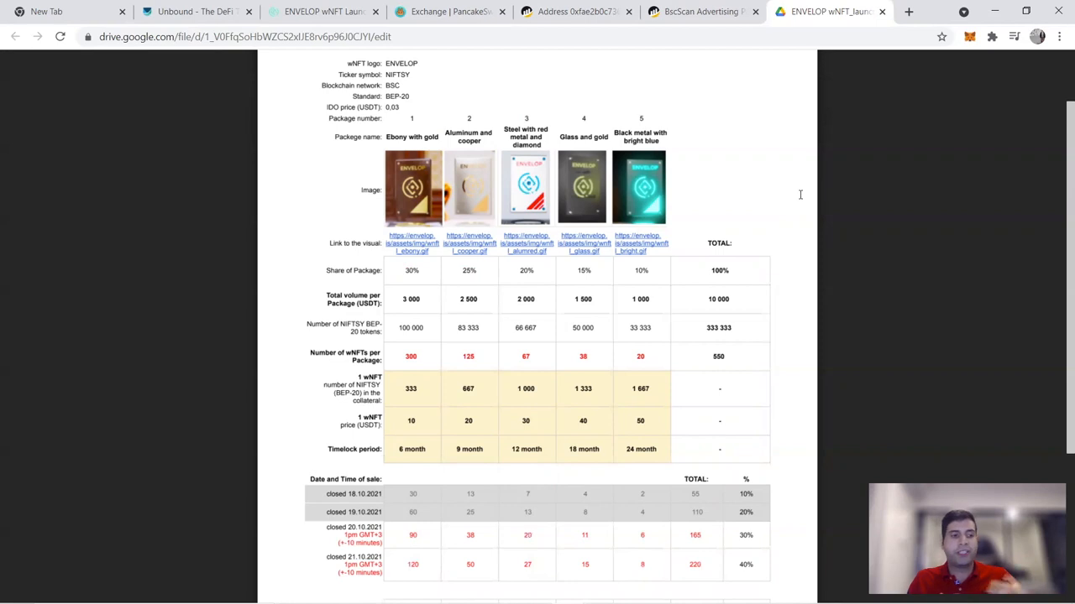
mouse_move(772, 174)
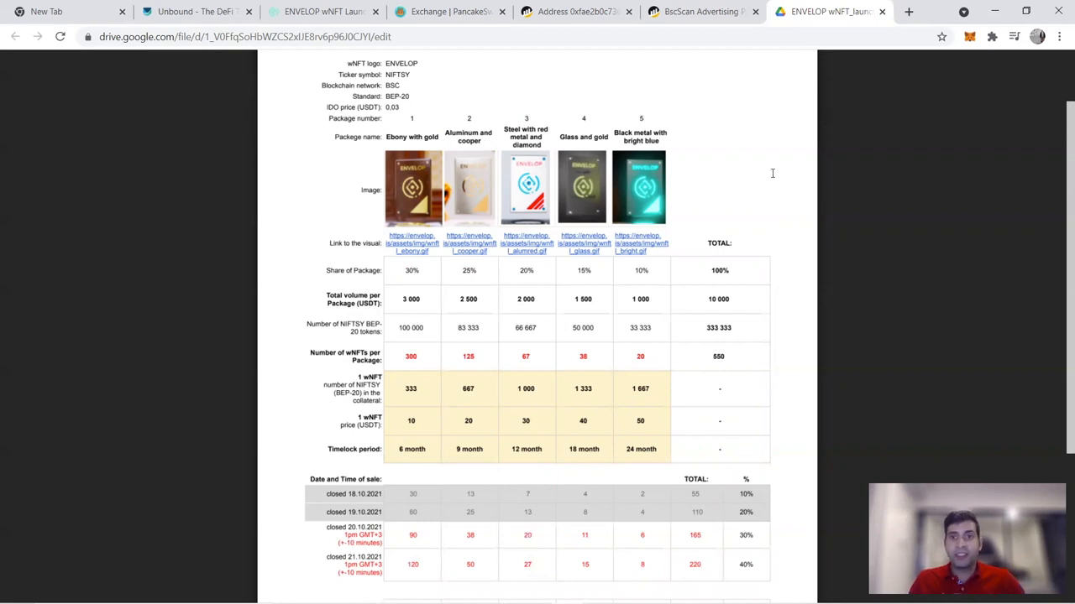
mouse_move(910, 211)
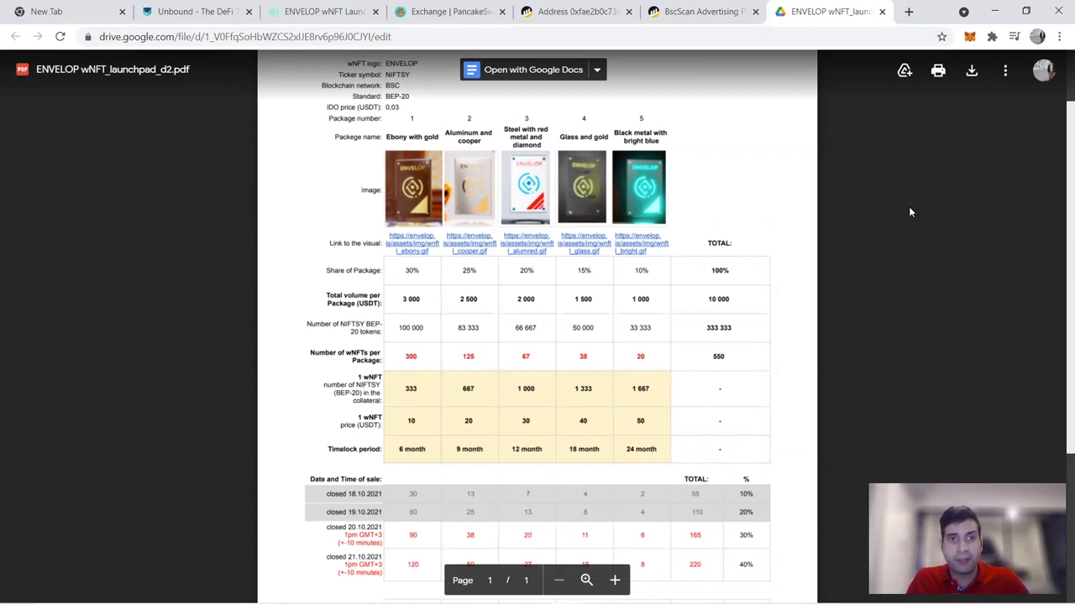
mouse_move(1059, 183)
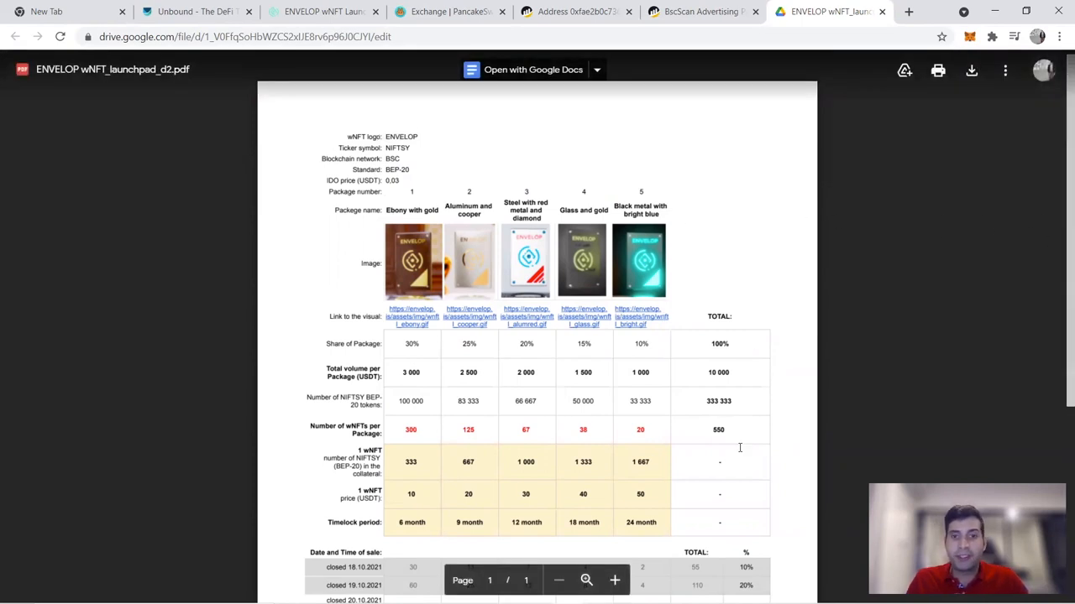
Step: Scroll through the sale-plan PDF's package table to read each wNFT count, price and timelock
scroll("down", 3)
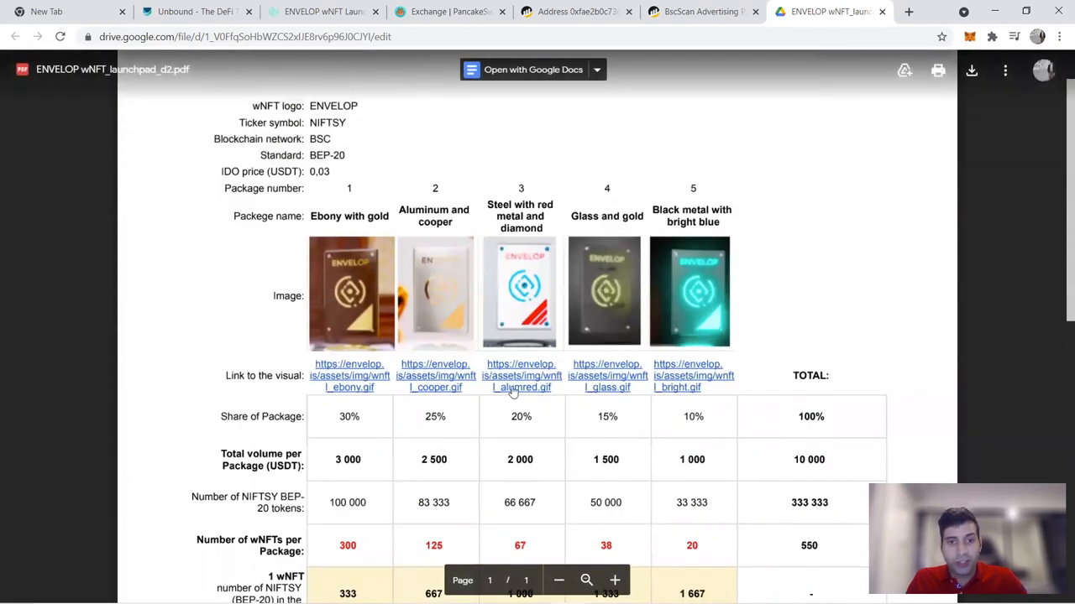
mouse_move(380, 281)
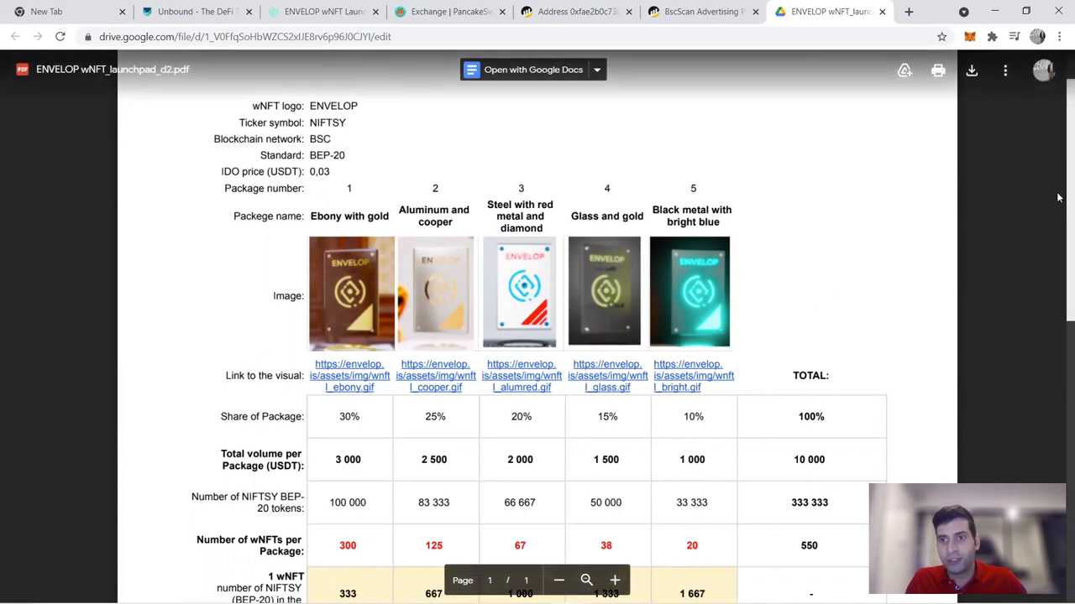
scroll("down", 3)
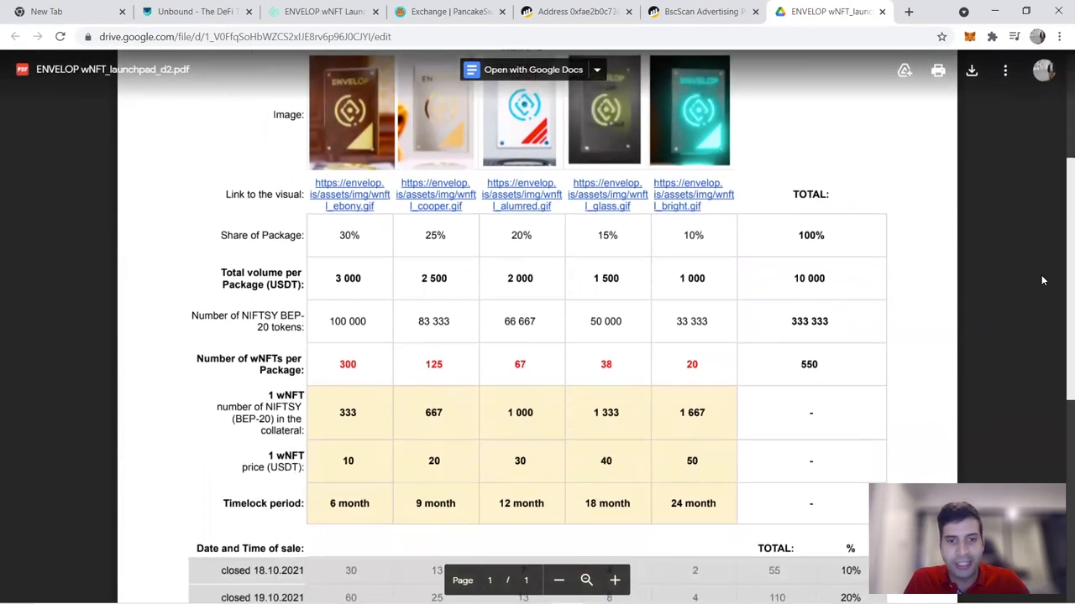
scroll("up", 3)
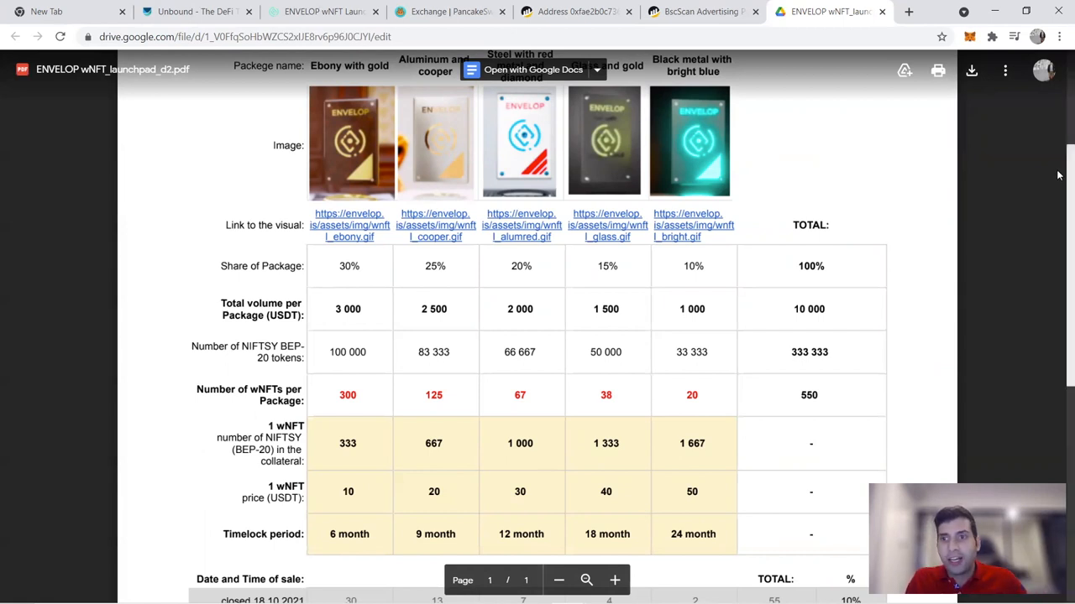
scroll("down", 3)
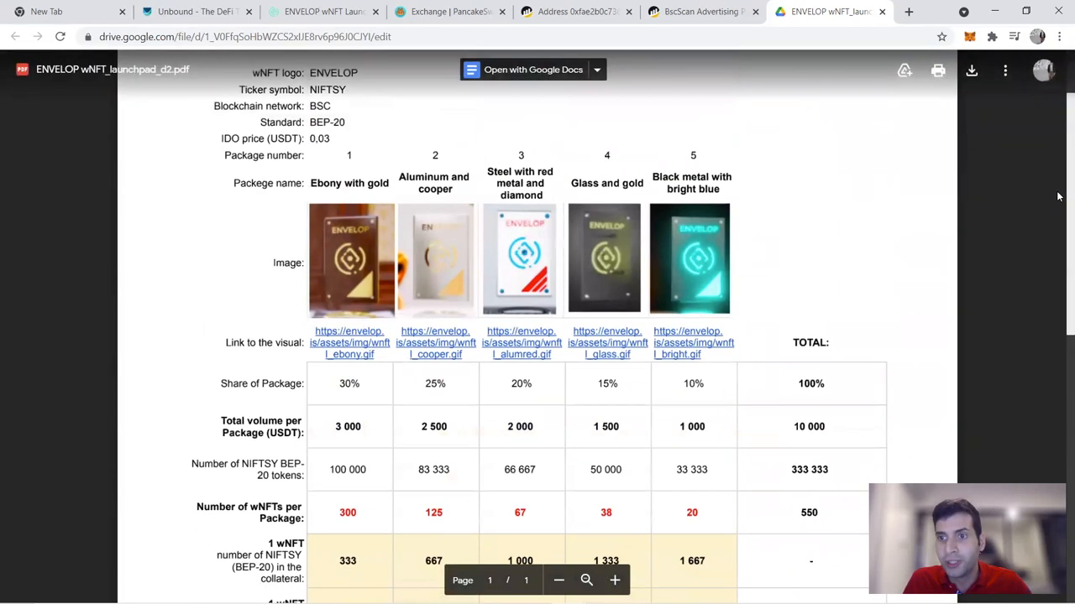
scroll("down", 3)
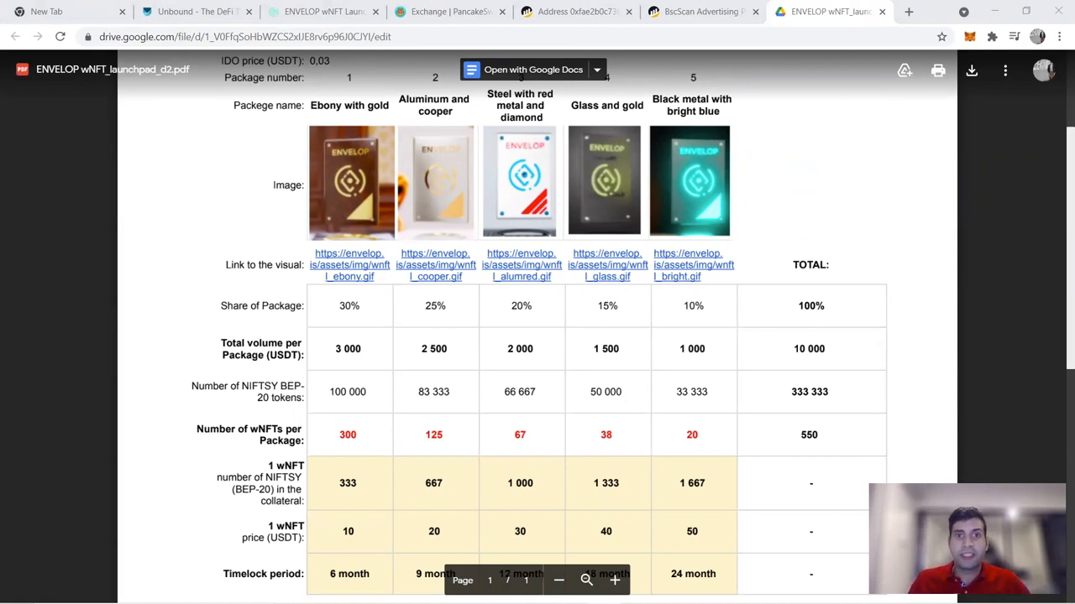
mouse_move(1026, 241)
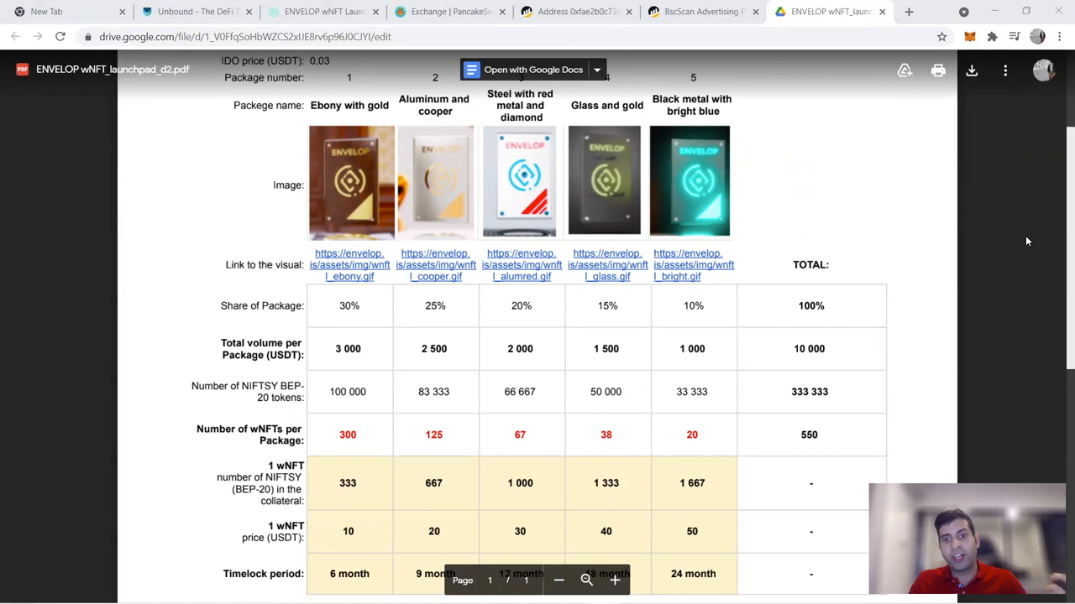
mouse_move(461, 131)
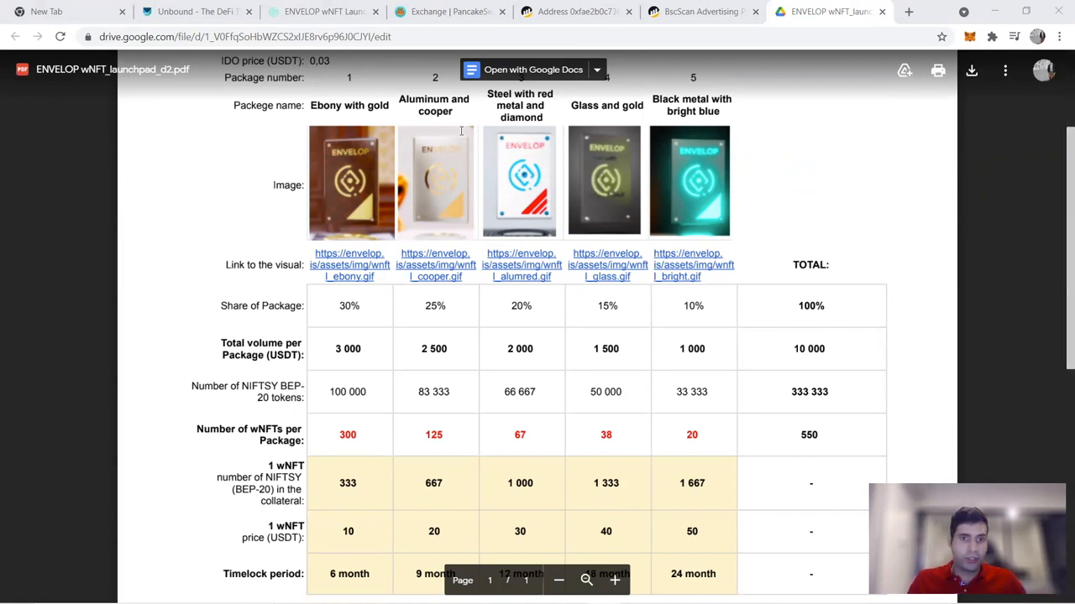
mouse_move(319, 52)
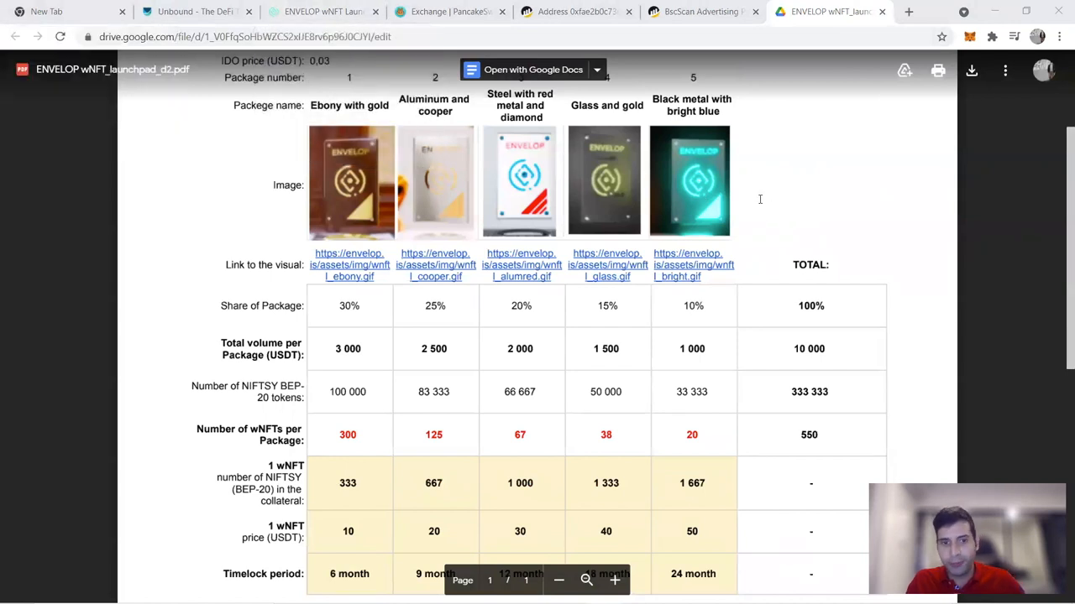
left_click(323, 11)
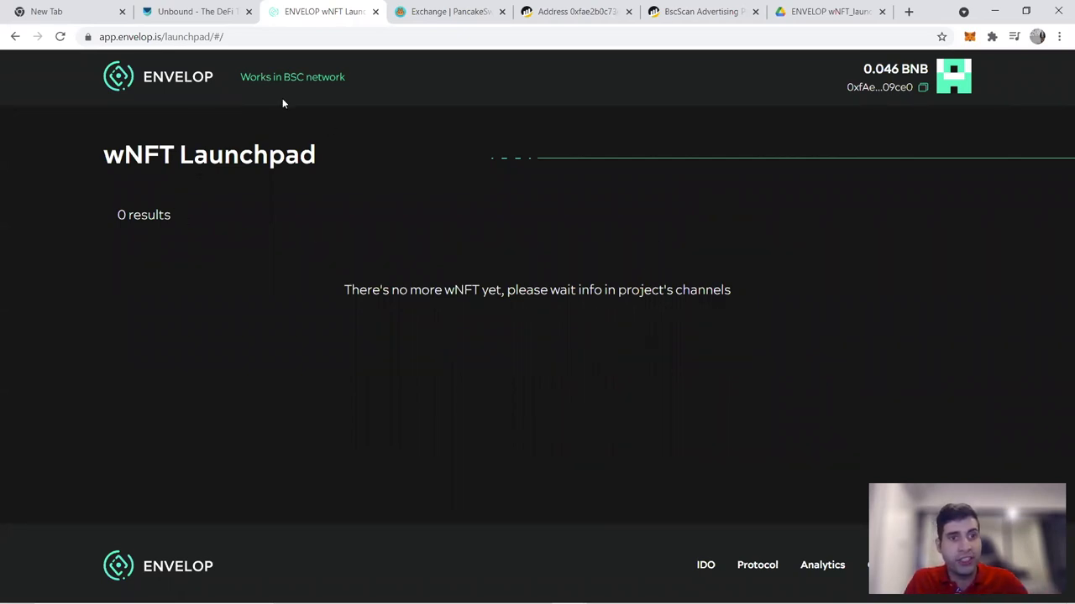
mouse_move(397, 153)
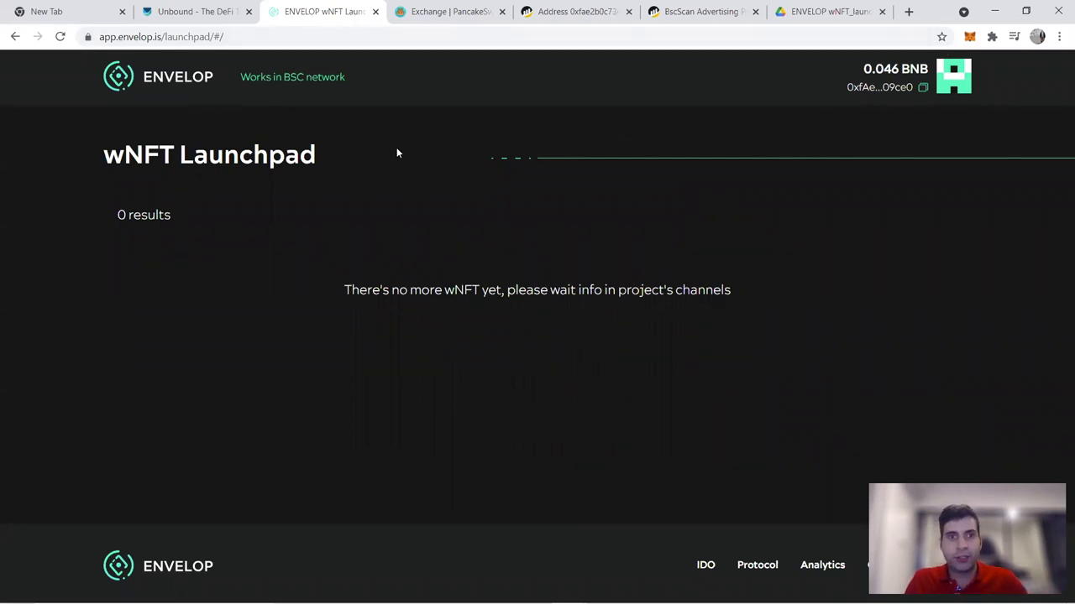
mouse_move(404, 192)
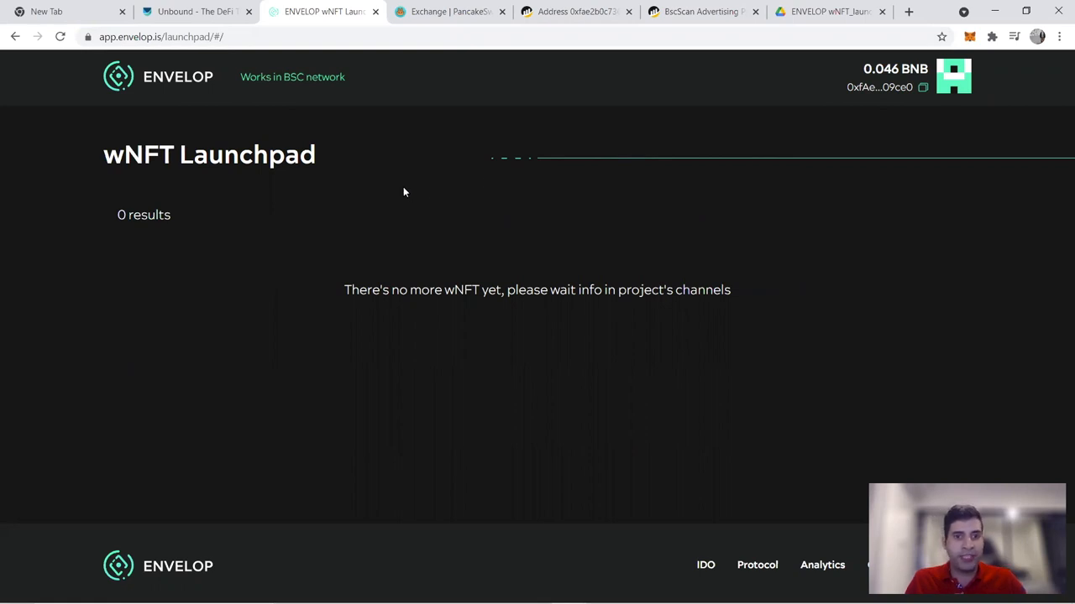
mouse_move(868, 165)
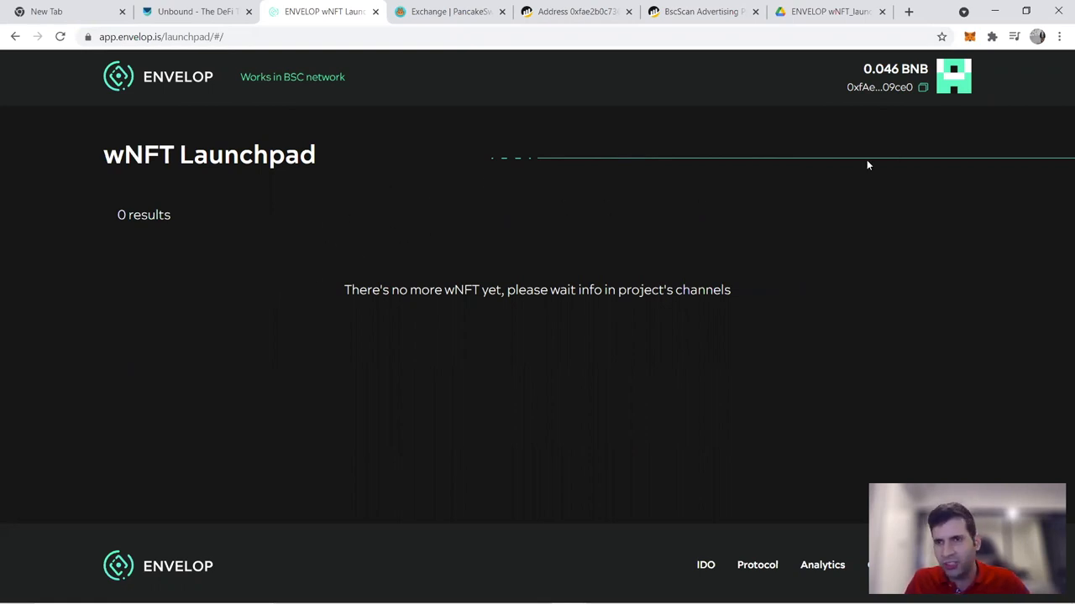
mouse_move(298, 246)
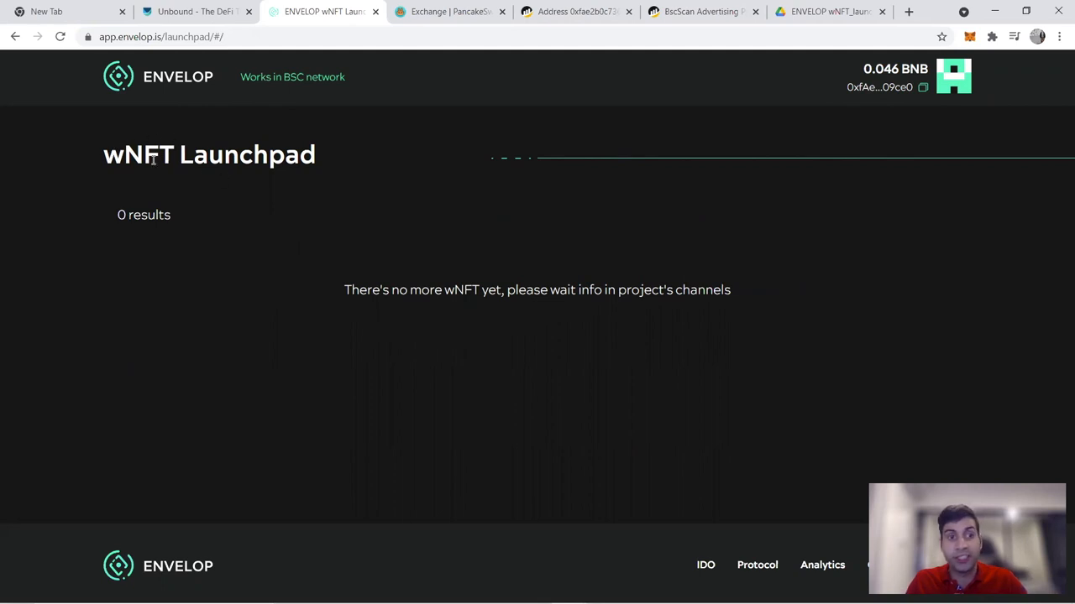
Step: Highlight the launchpad's '0 results' message confirming no wNFTs remain for sale
double_click(126, 155)
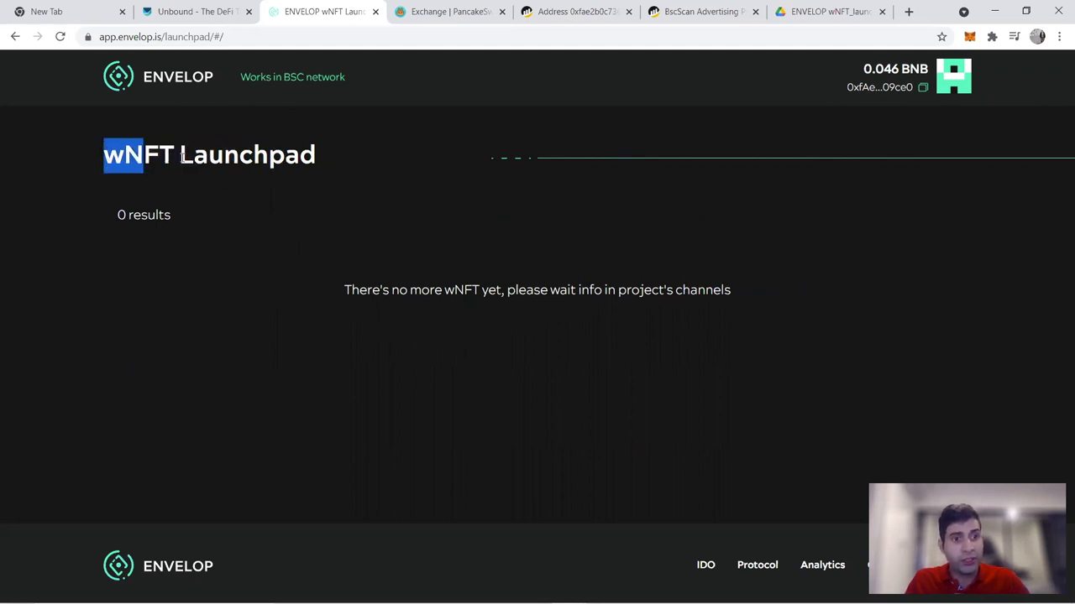
mouse_move(621, 338)
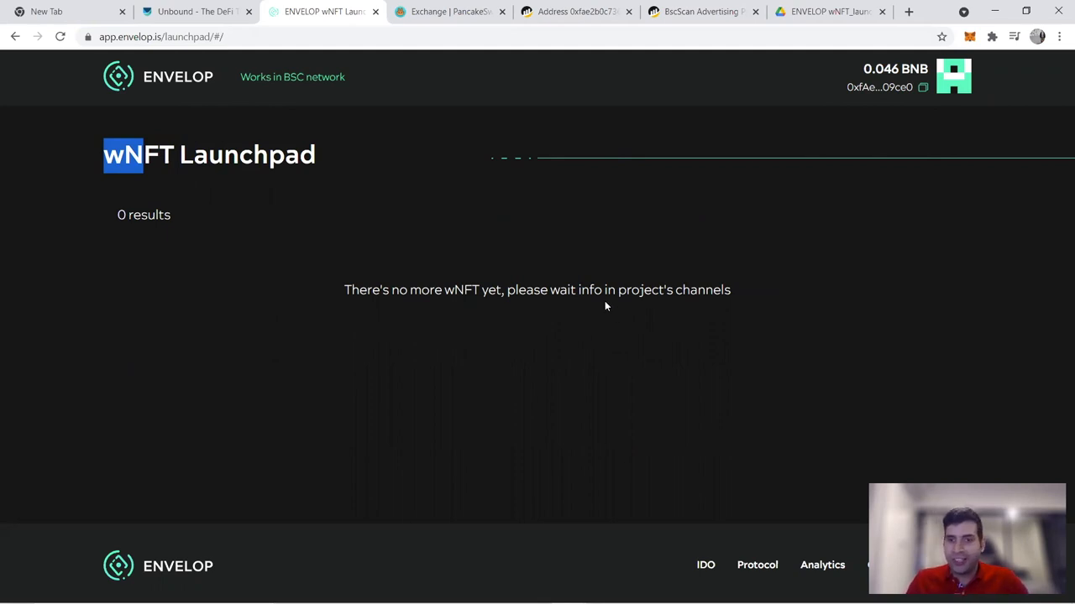
mouse_move(600, 304)
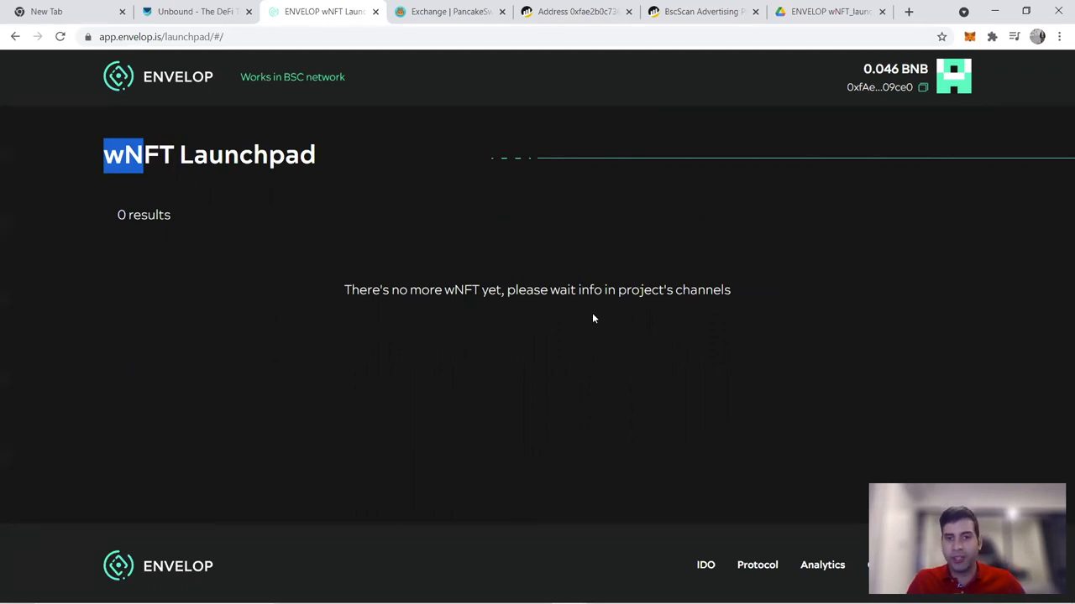
mouse_move(586, 327)
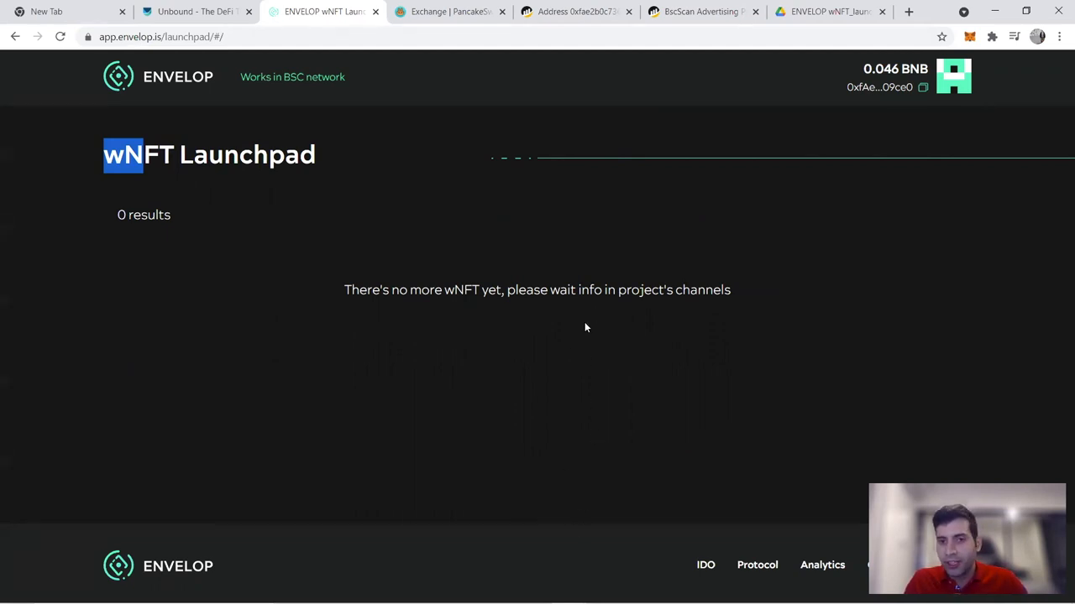
mouse_move(601, 479)
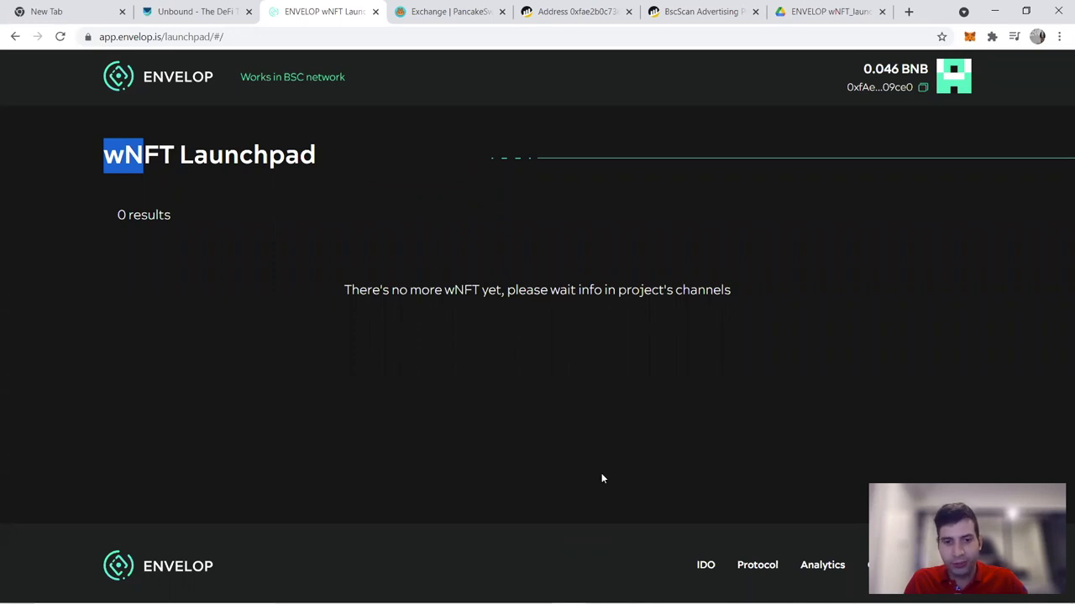